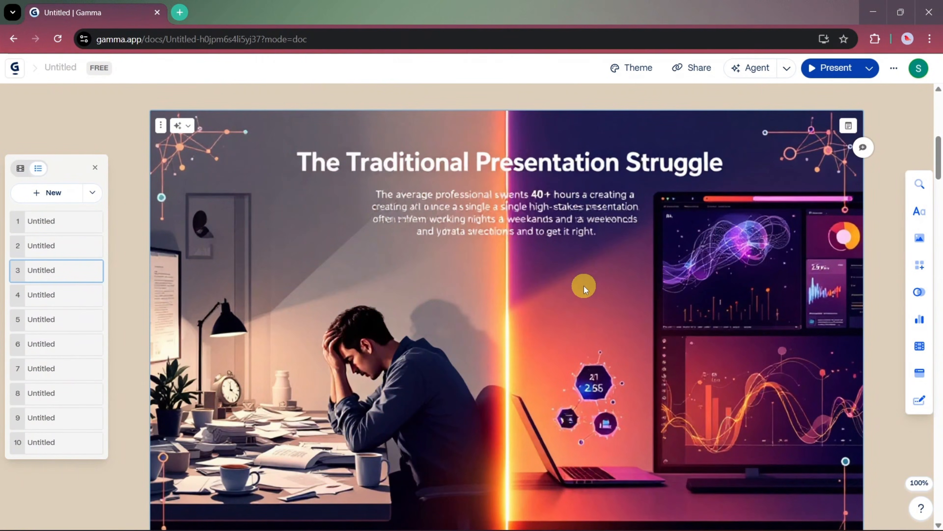
Run a Google search for 'gamma app' in the new tab
scroll(down, 3)
text(gamma app)
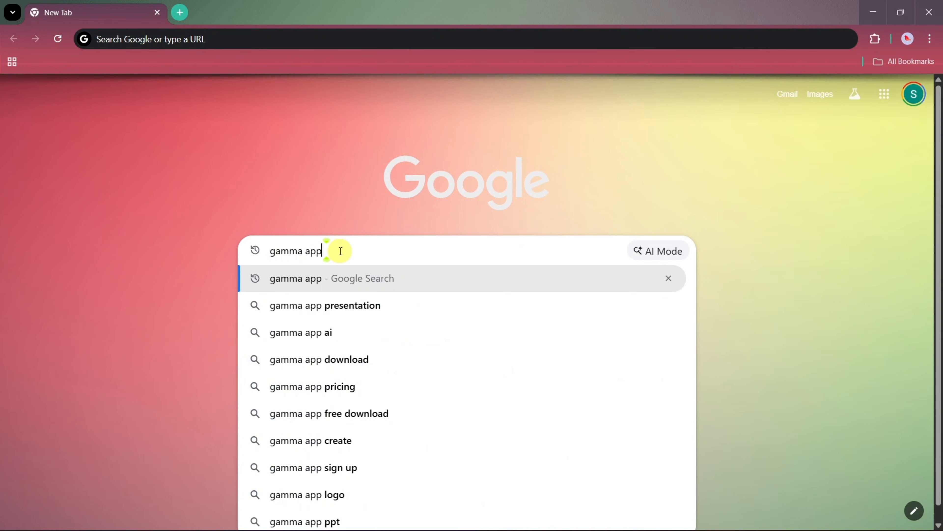
key(Enter)
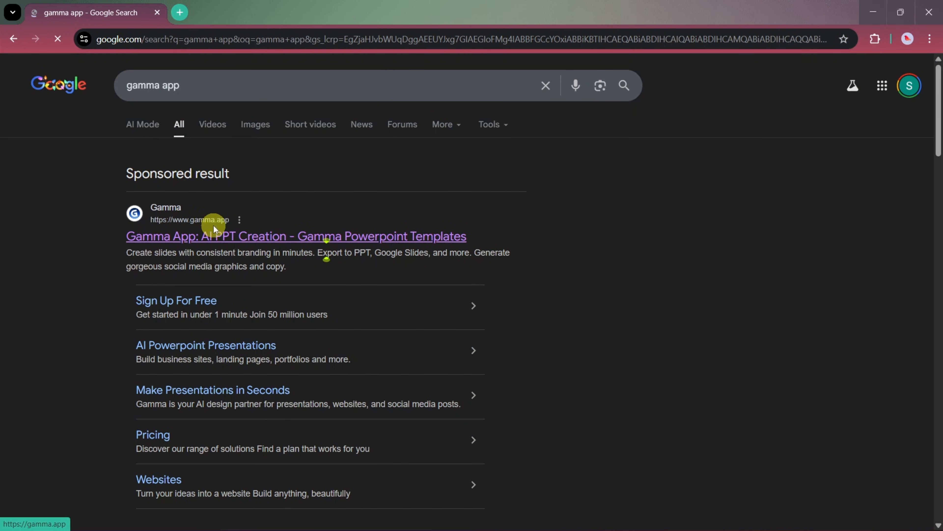
Go to the Gamma website from the sponsored search result
click(295, 235)
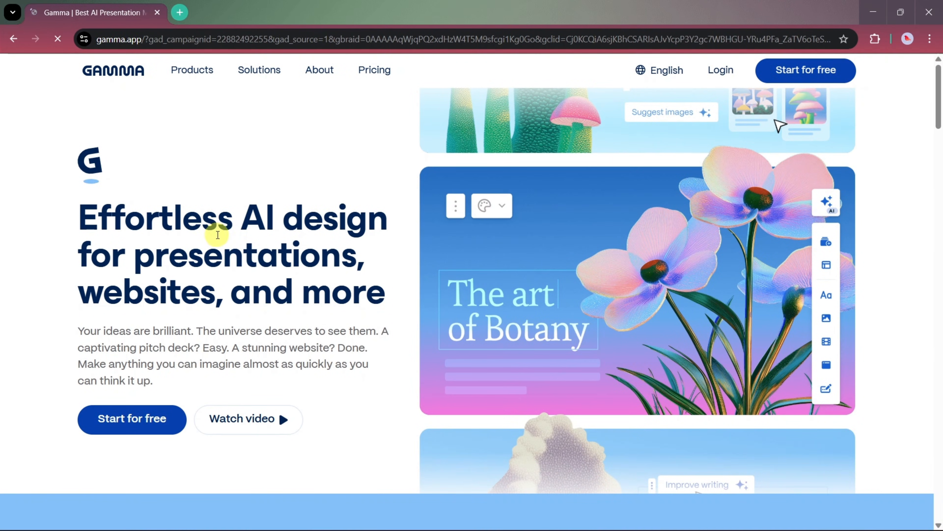
mouse_move(212, 327)
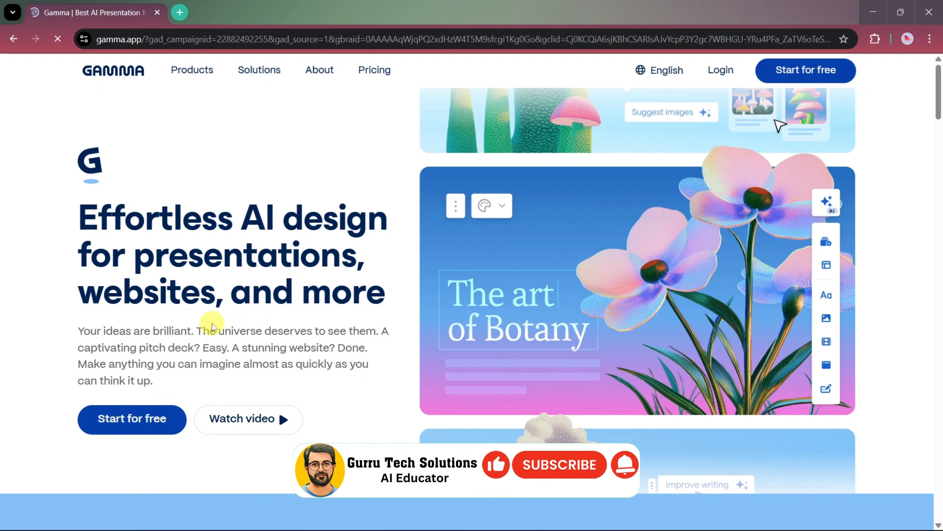
mouse_move(626, 478)
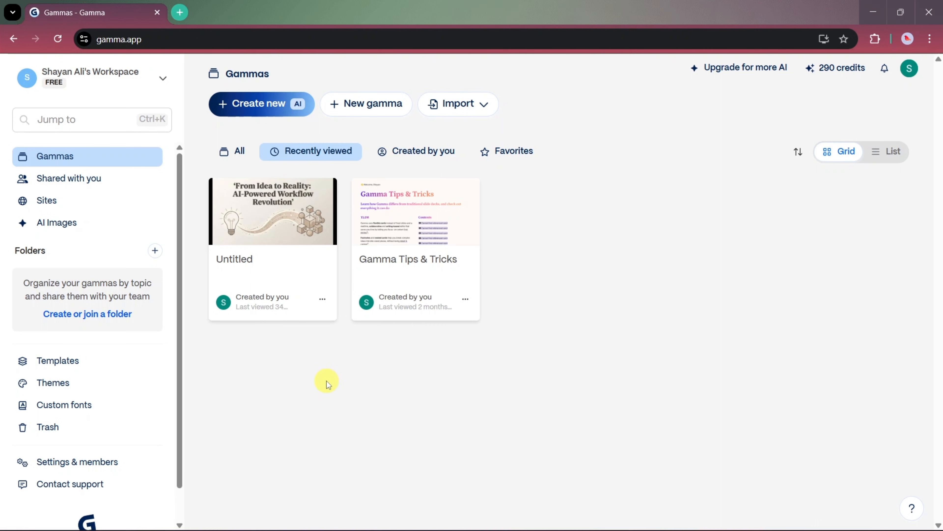
mouse_move(263, 173)
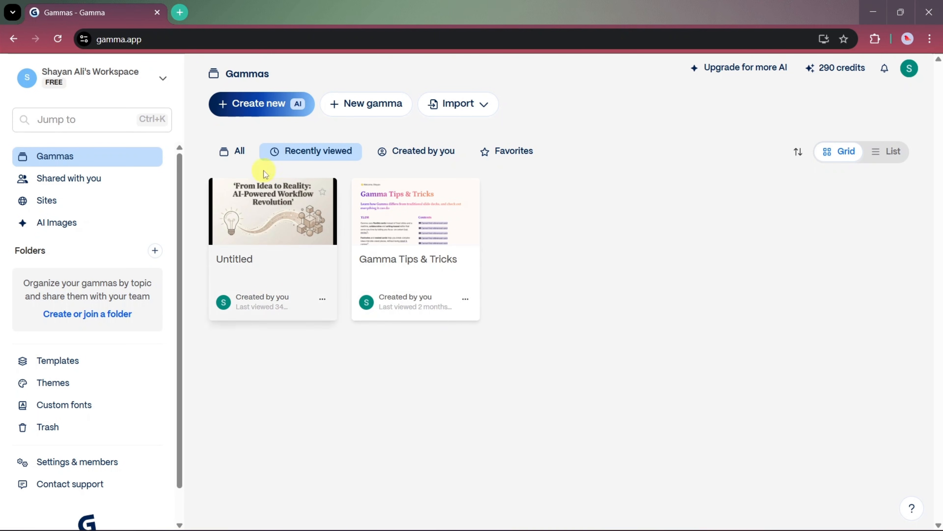
mouse_move(232, 281)
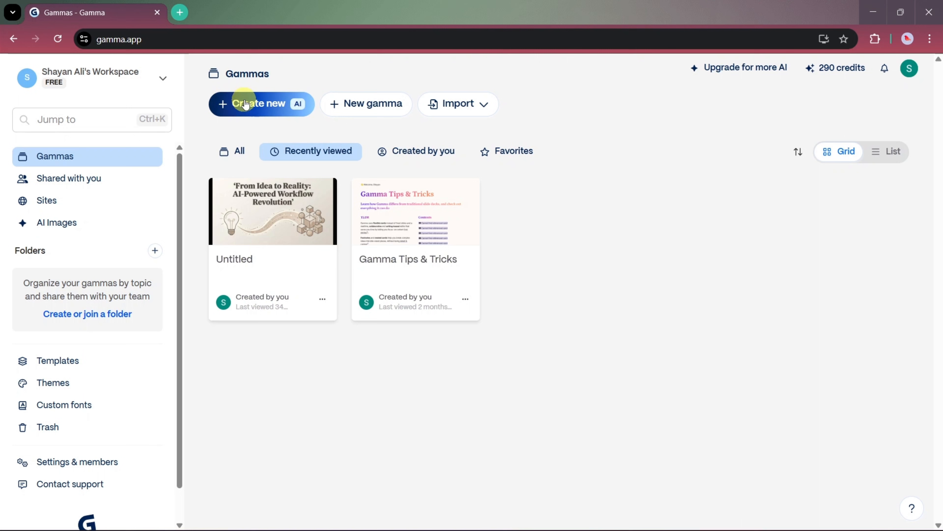
Start a new AI-generated gamma from the dashboard's Create new option
click(261, 104)
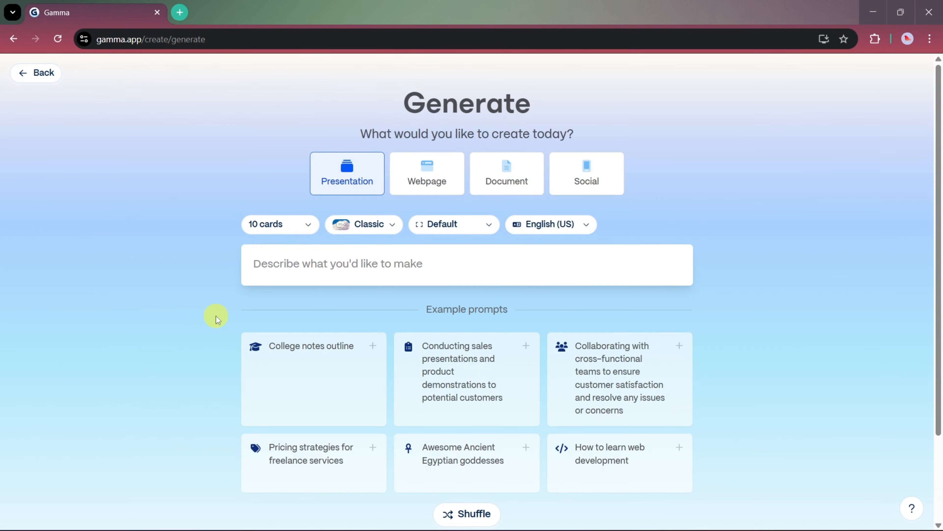
mouse_move(183, 295)
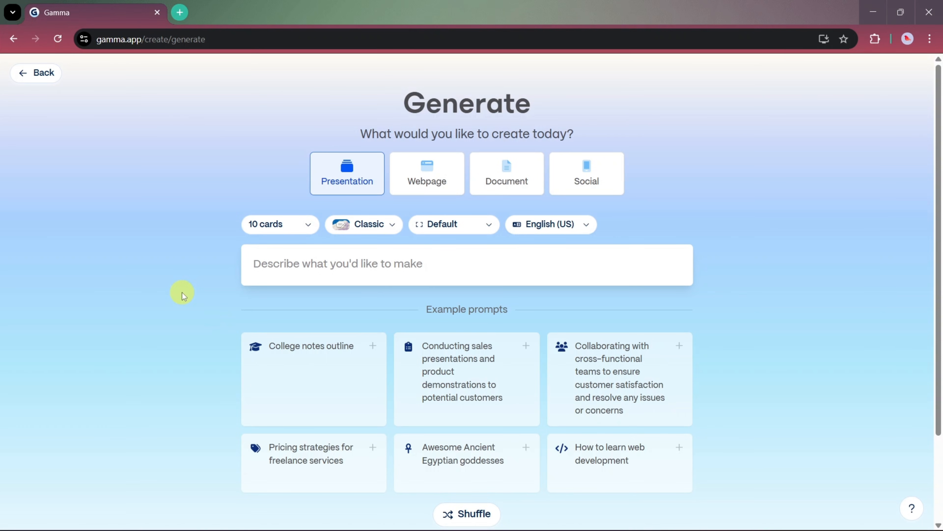
Enter a prompt requesting a professional presentation on how modern AI tools build presentations
click(274, 263)
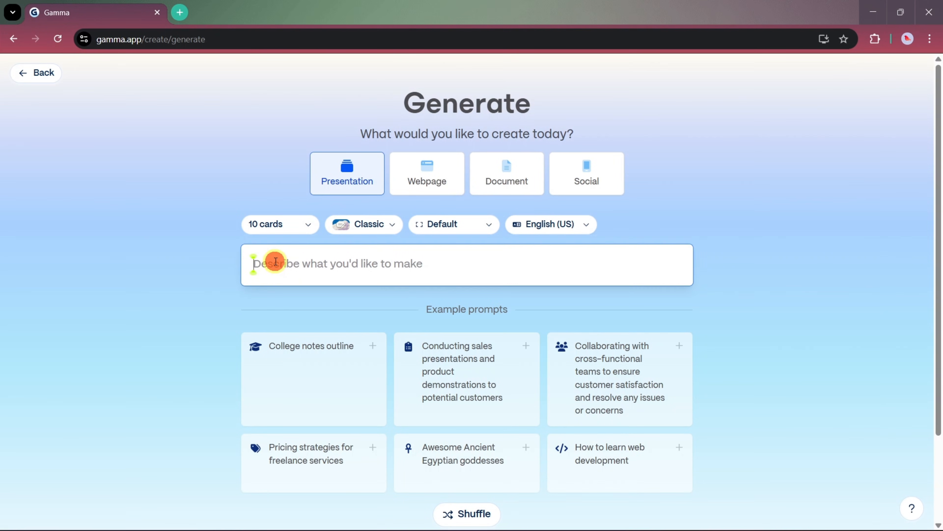
text(Create a professional, visually cohesive presentation that clearly explains how modern AI tools can generate, refine, and polish presentations efficiently from start to finish.)
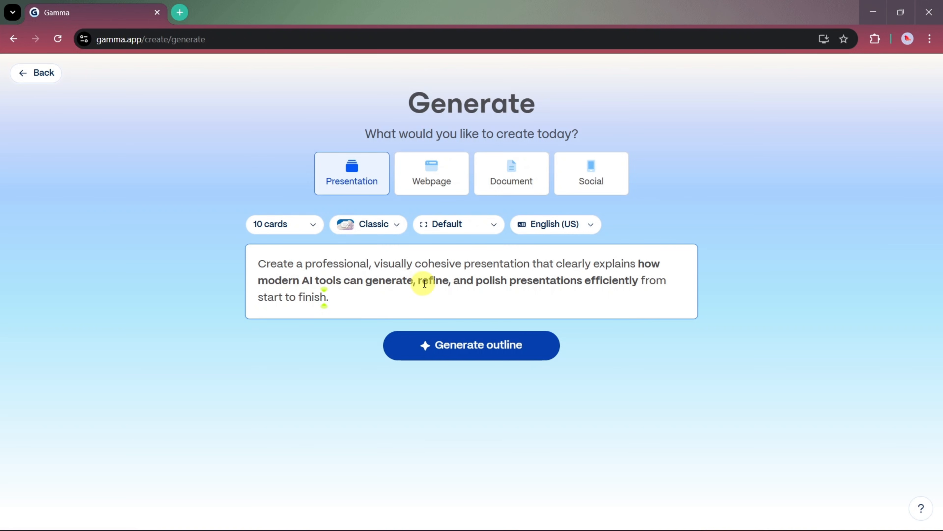
mouse_move(340, 306)
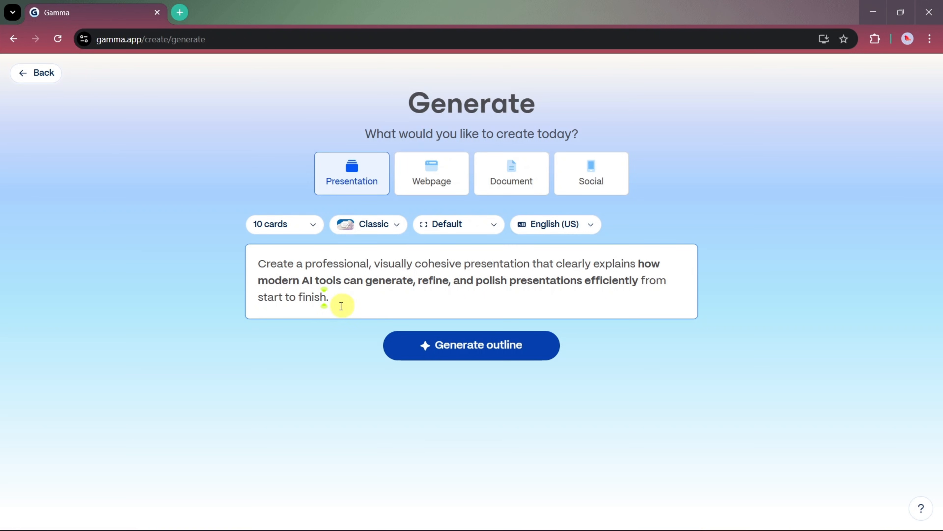
mouse_move(375, 311)
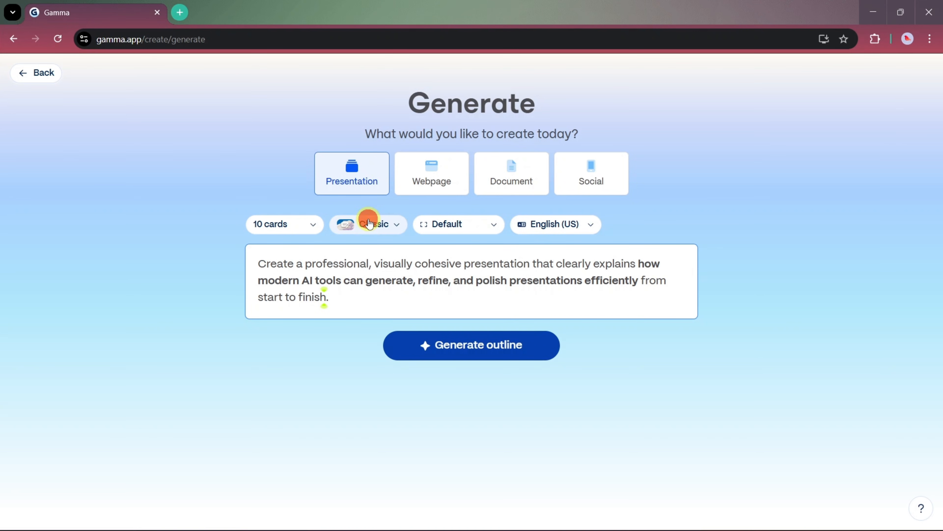
Choose Studio card design with 'A little context' text and generate the ten-card outline
click(368, 224)
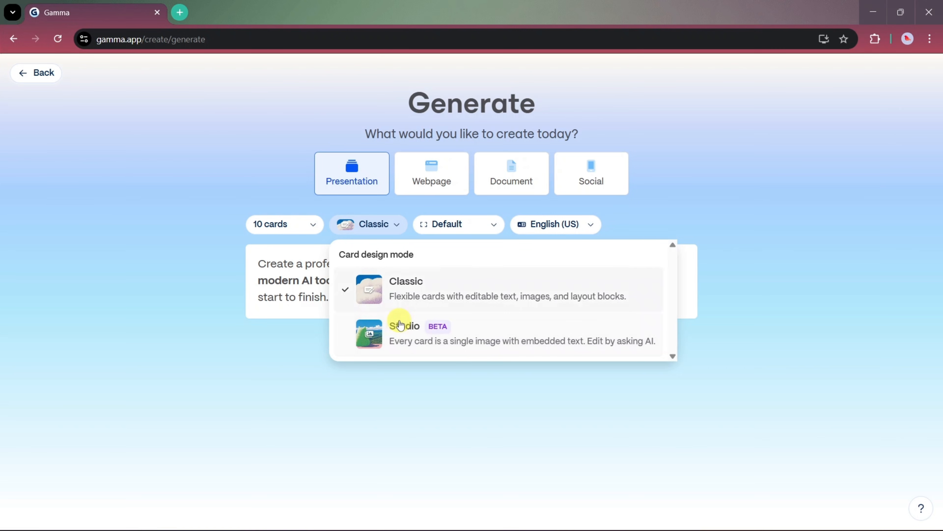
click(405, 333)
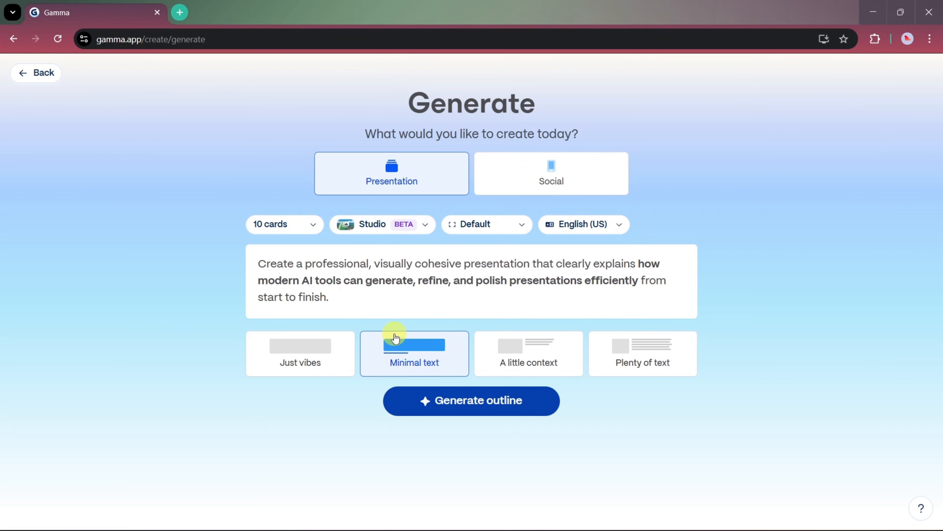
mouse_move(300, 353)
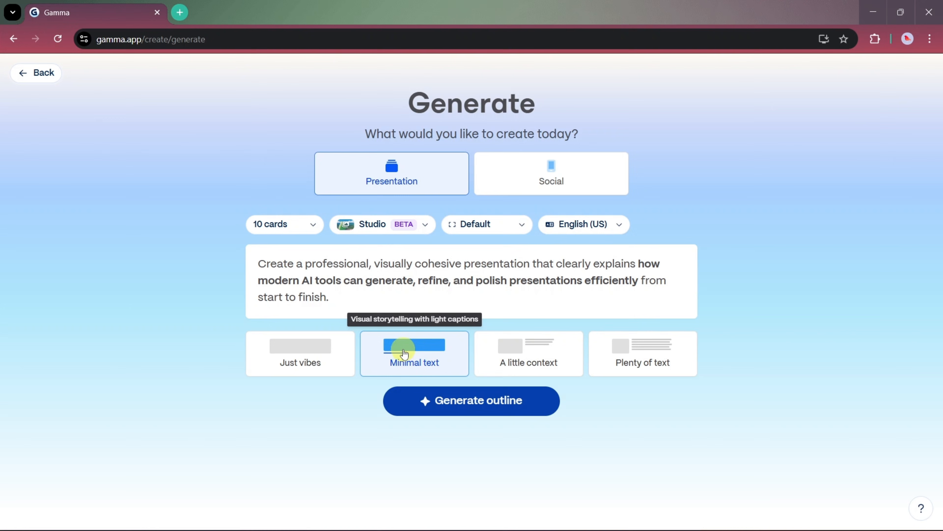
mouse_move(521, 367)
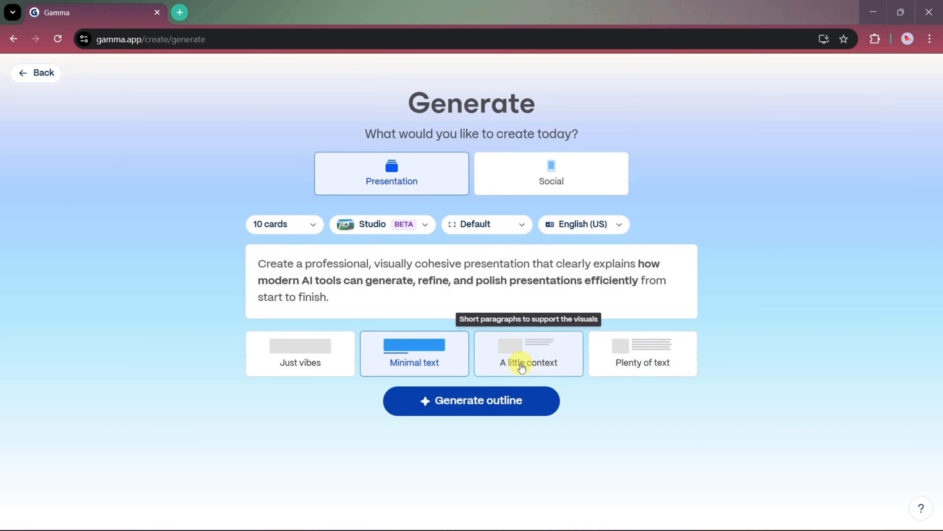
click(528, 353)
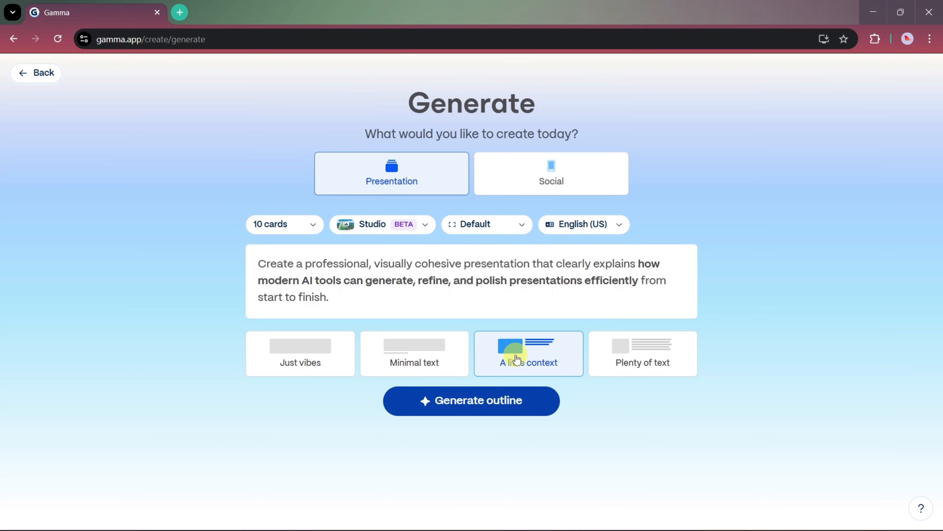
click(471, 400)
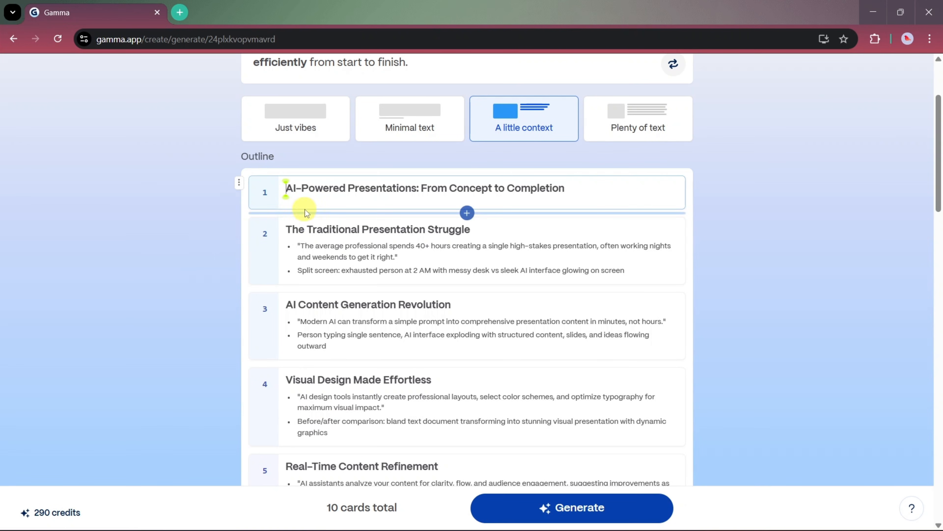
scroll(down, 3)
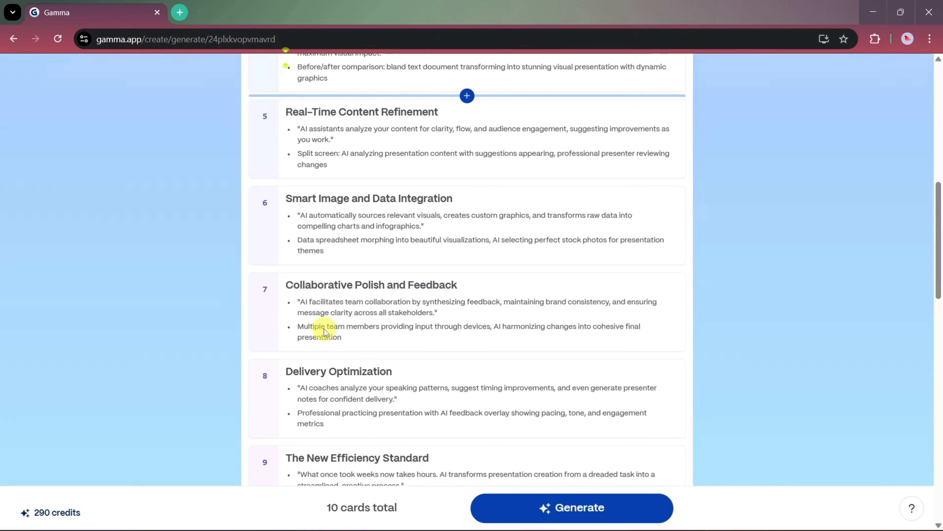
scroll(down, 3)
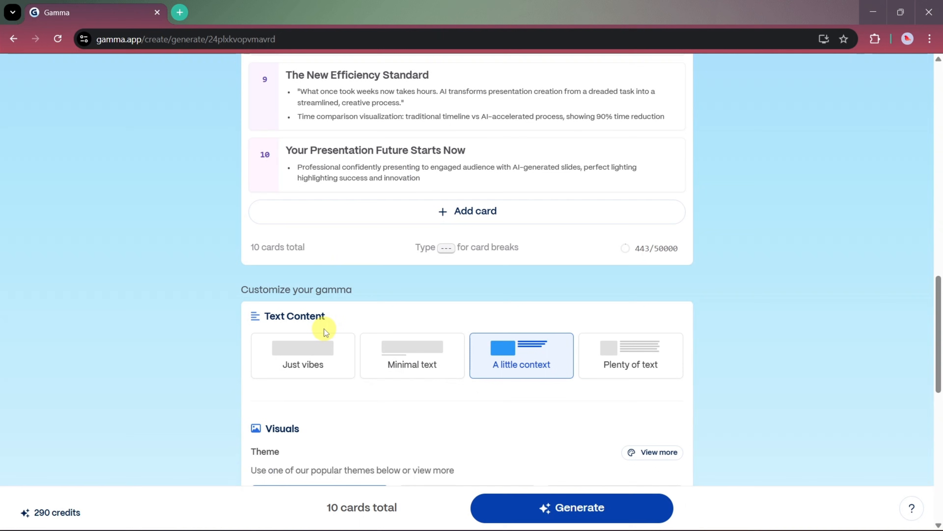
scroll(down, 3)
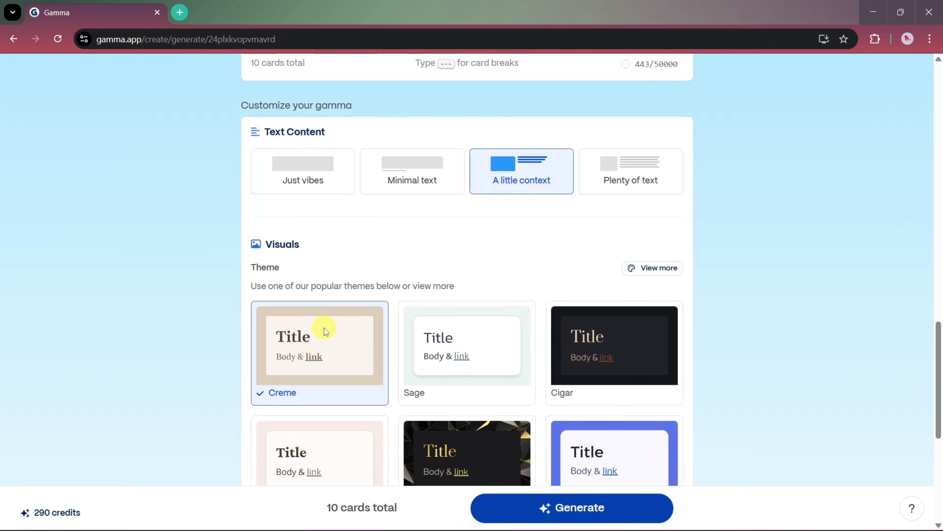
mouse_move(447, 290)
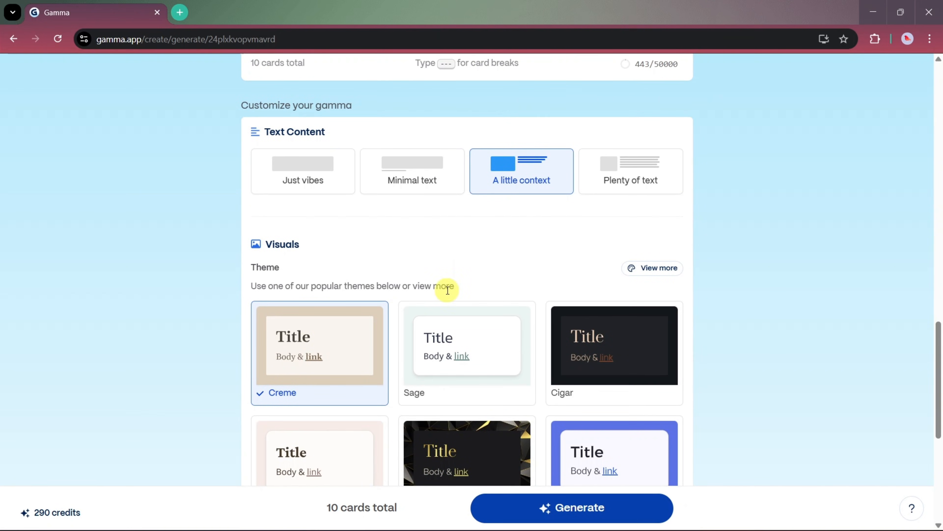
scroll(down, 3)
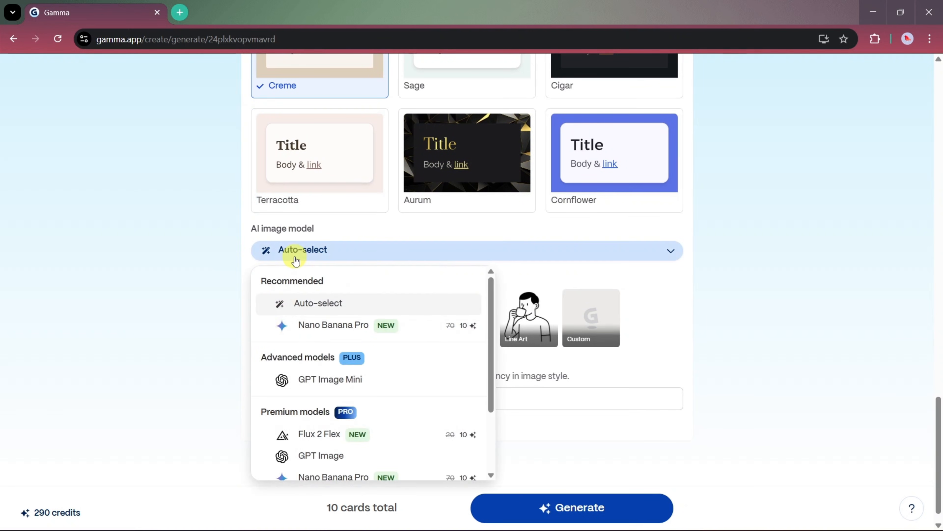
mouse_move(334, 325)
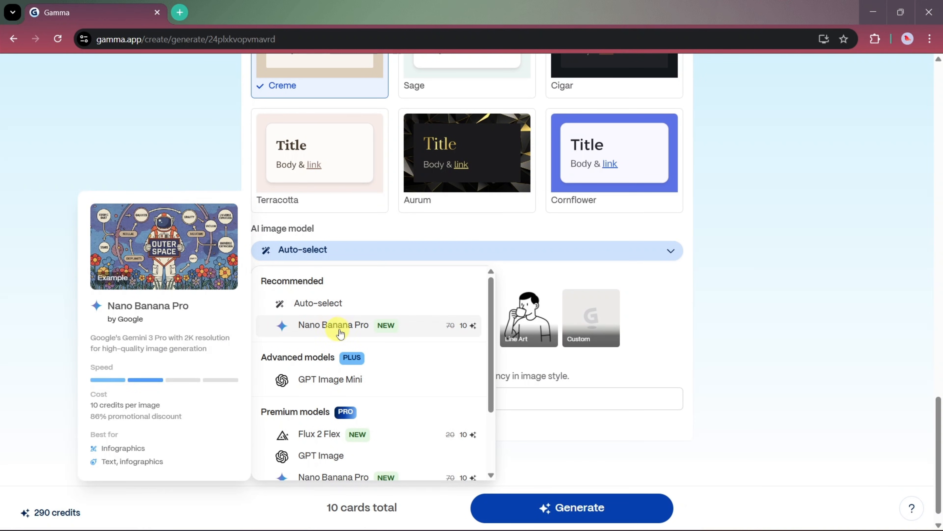
Use Nano Banana Pro images in Illustration style with the 'professional' keyword added
click(333, 325)
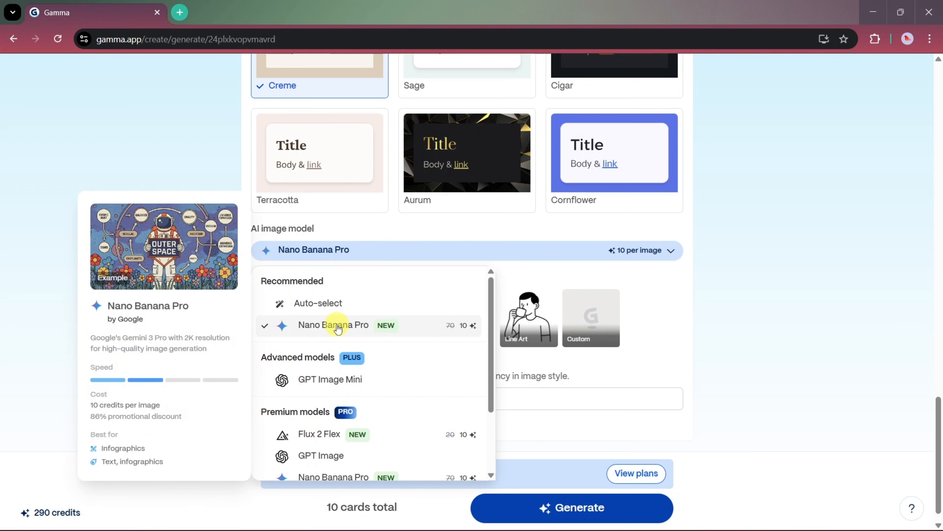
click(334, 325)
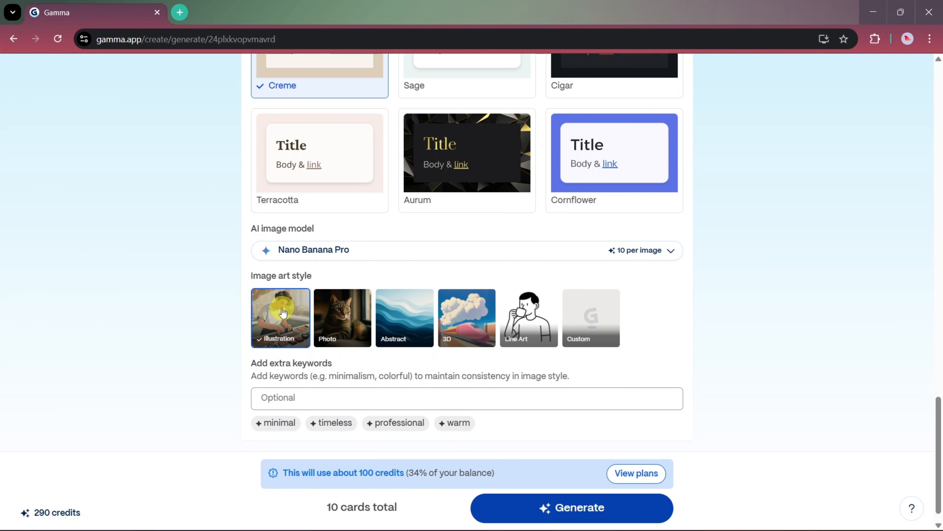
mouse_move(546, 322)
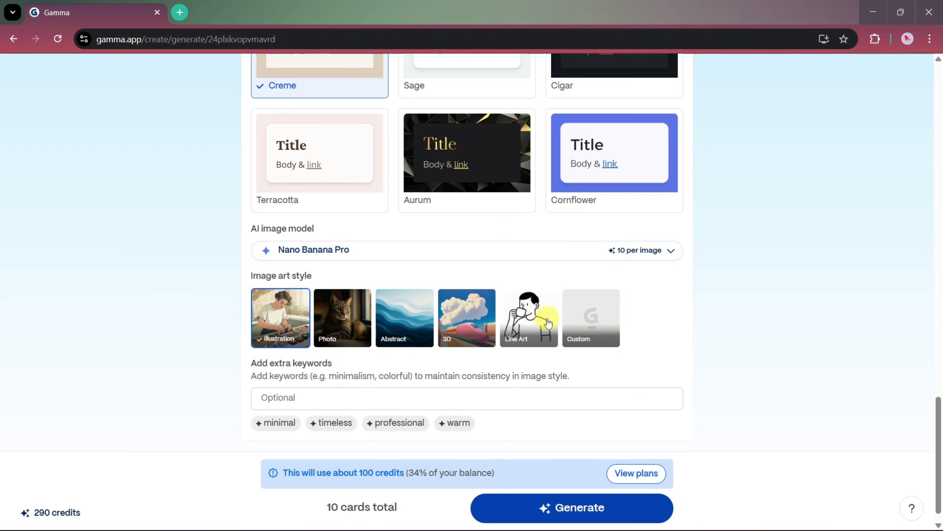
mouse_move(494, 331)
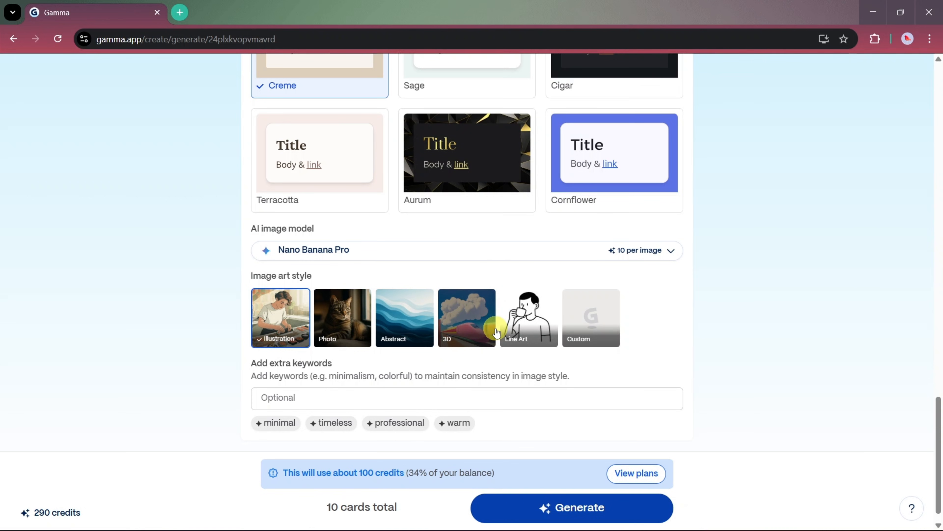
mouse_move(280, 315)
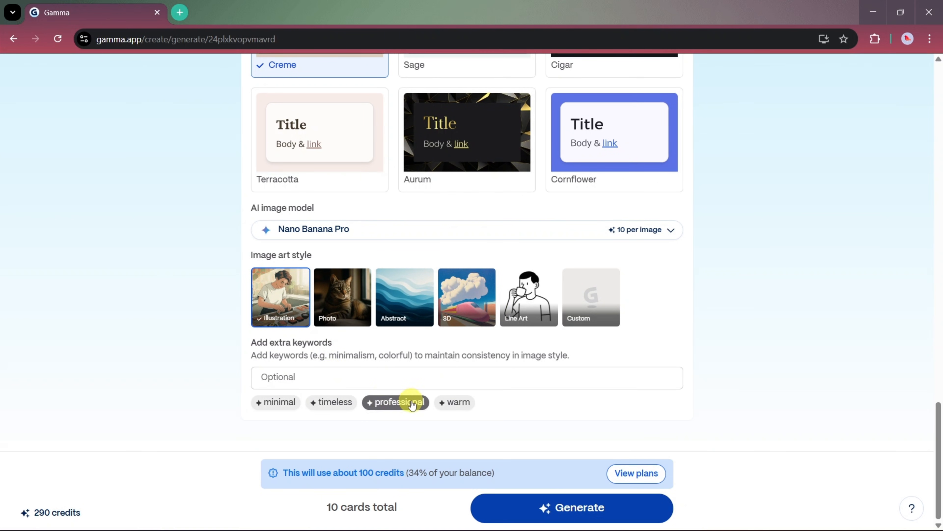
click(395, 402)
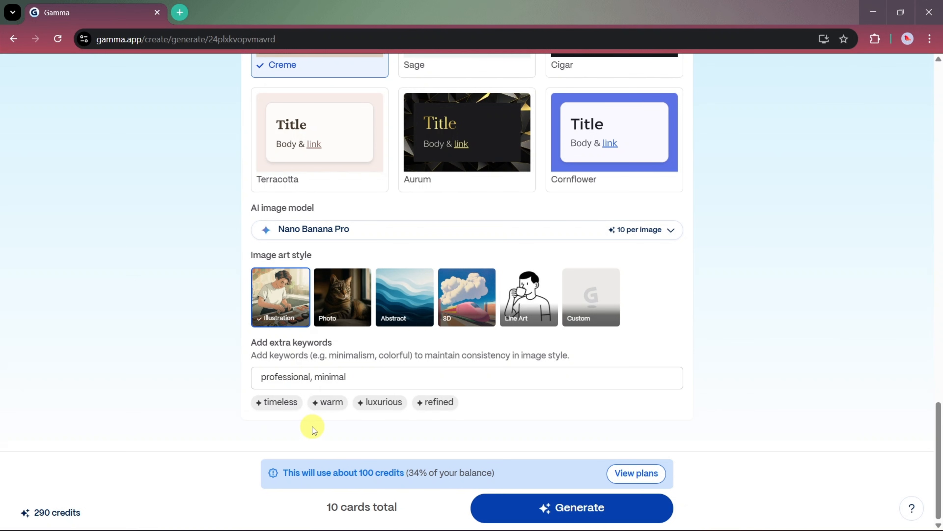
mouse_move(538, 461)
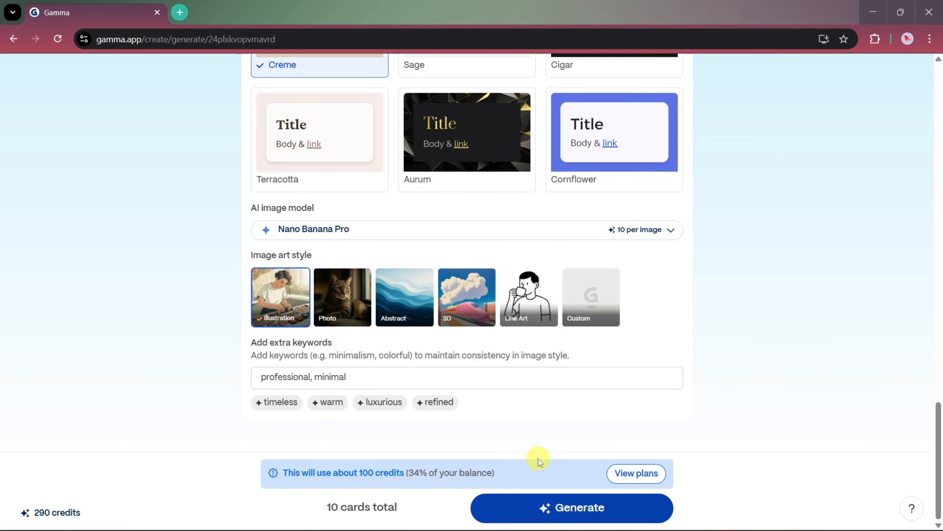
Generate the ten-card illustrated deck and review its cards
click(570, 507)
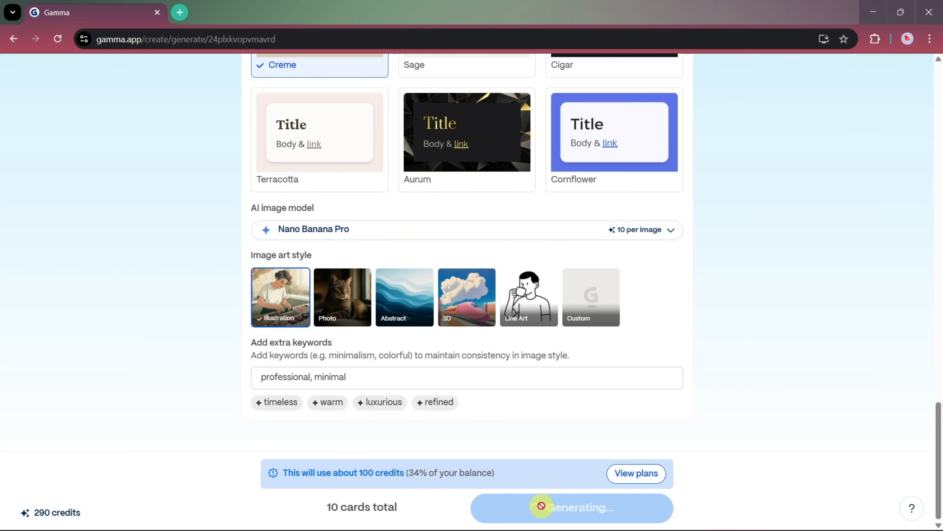
click(571, 507)
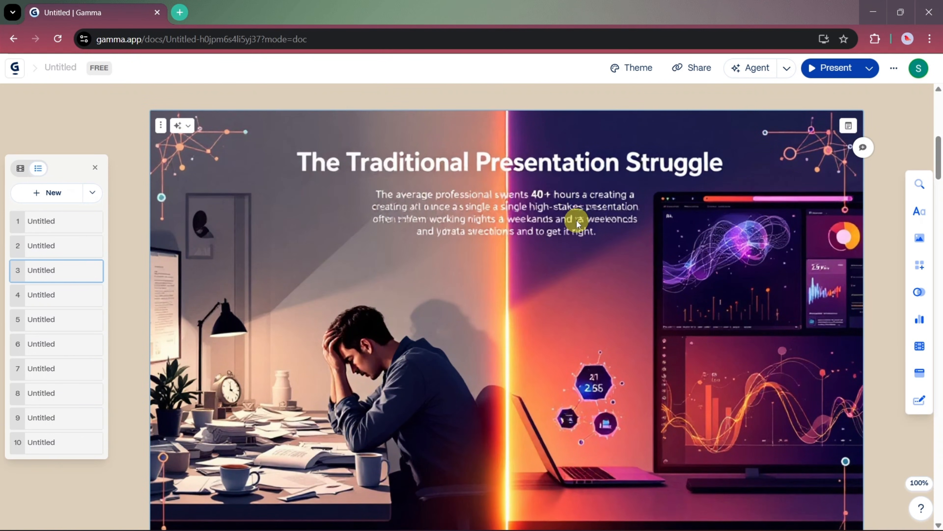
scroll(down, 3)
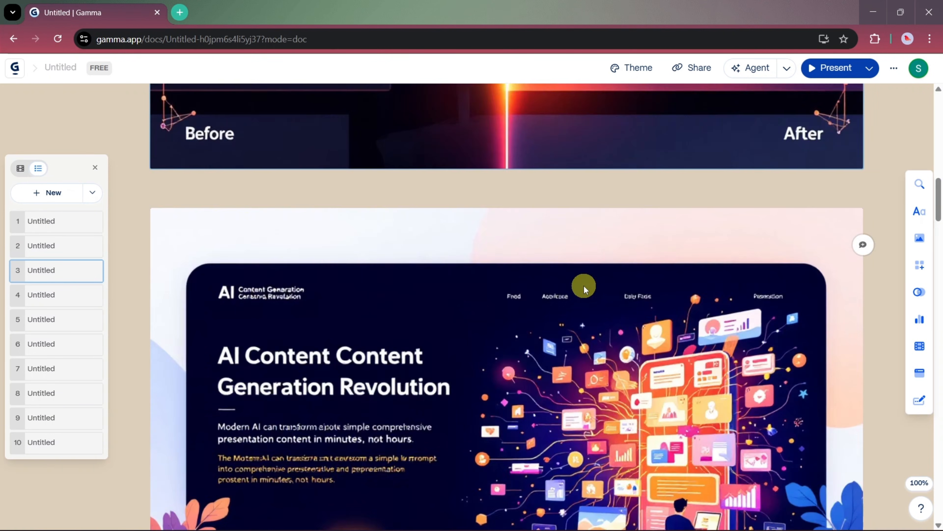
scroll(down, 3)
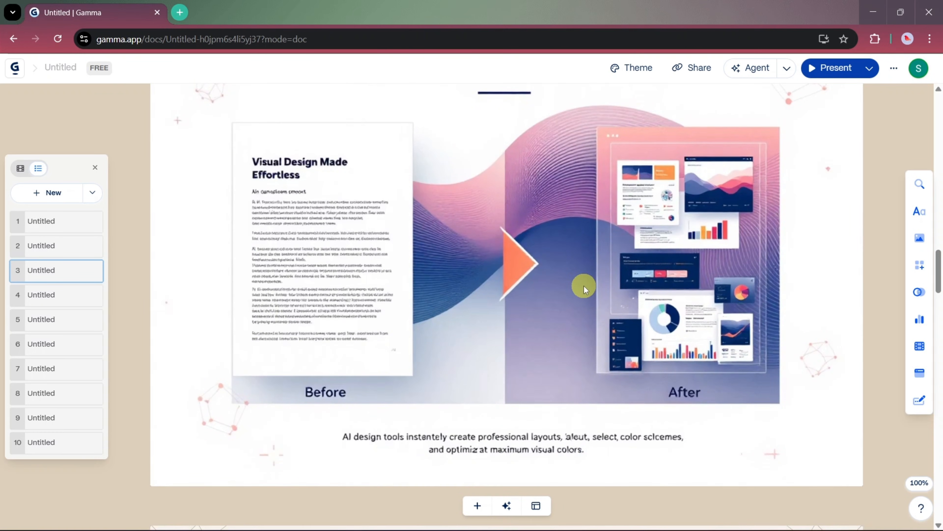
scroll(down, 3)
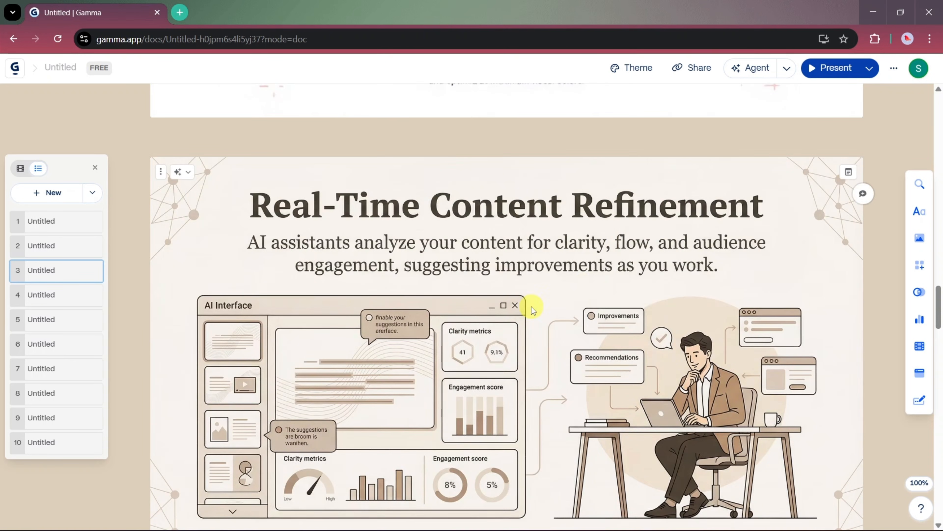
scroll(down, 3)
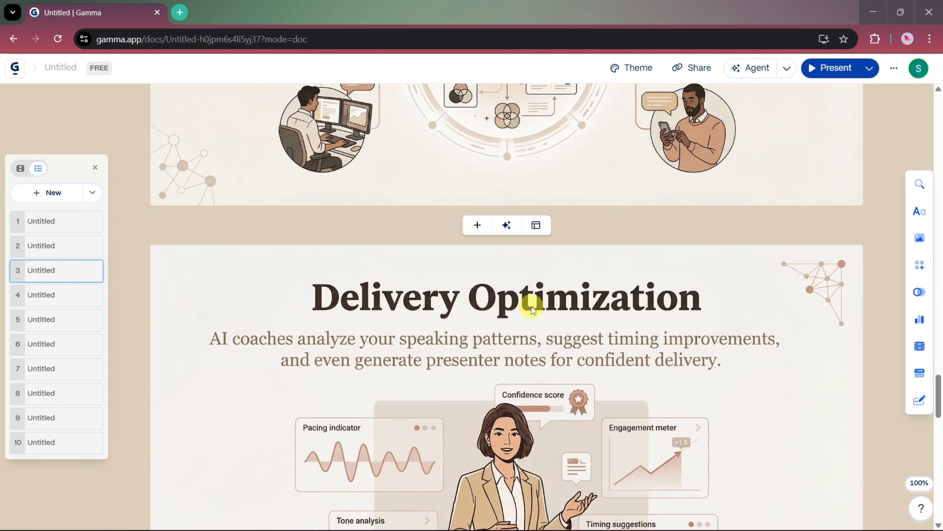
scroll(down, 3)
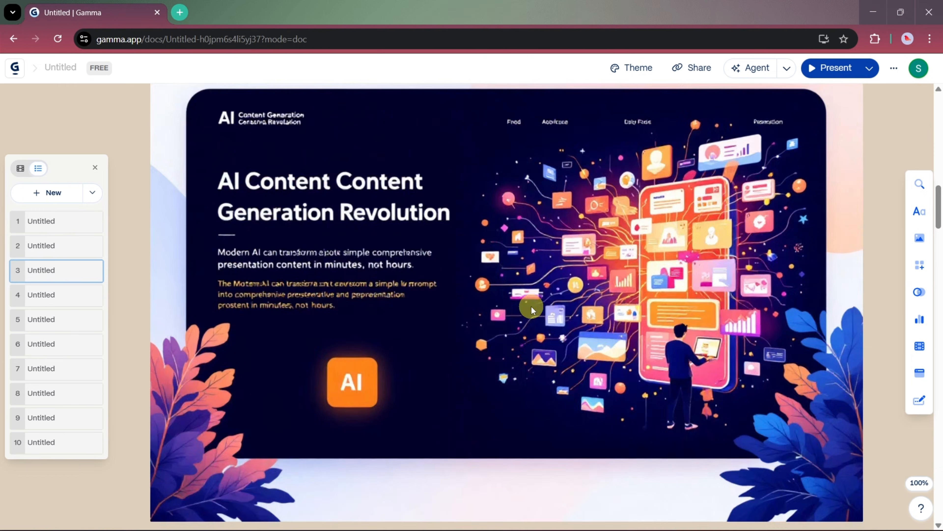
scroll(down, 3)
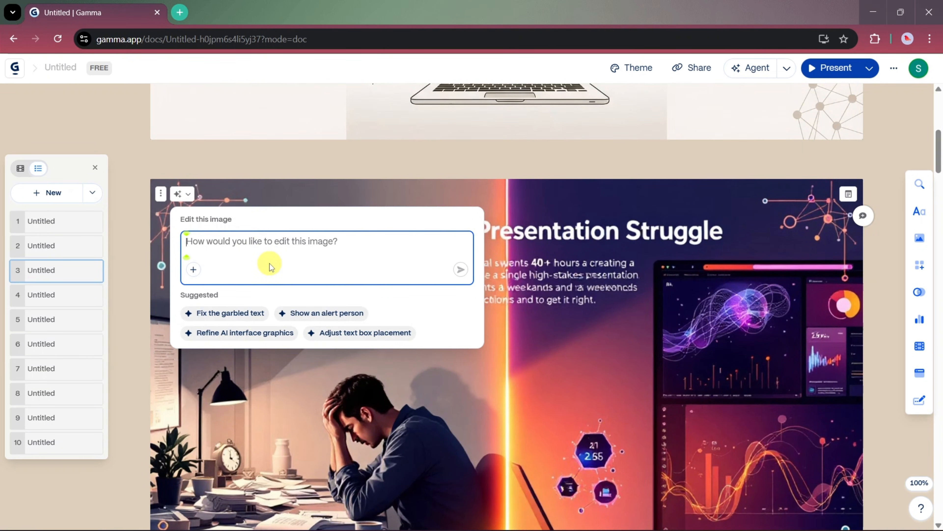
Ask the agent to 'refine the text' on the struggle image and apply the Modified variation
text(refine the text)
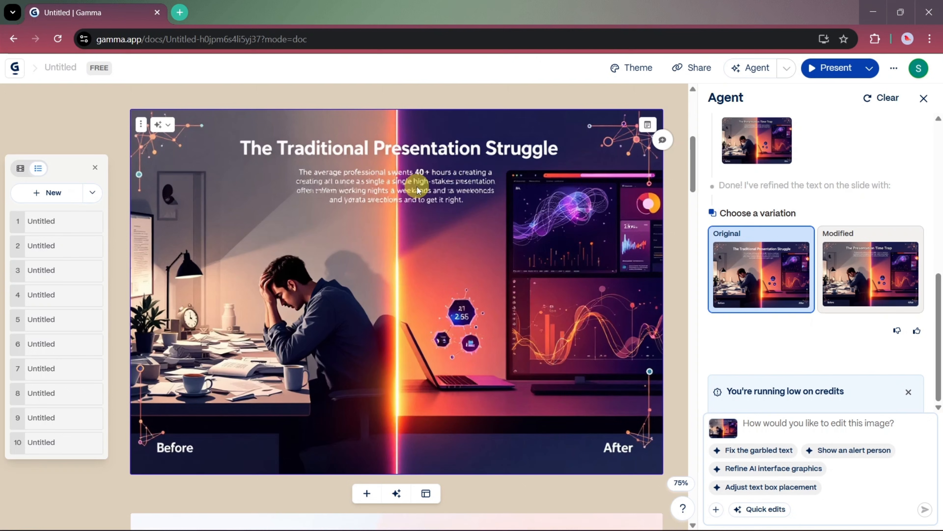
click(868, 268)
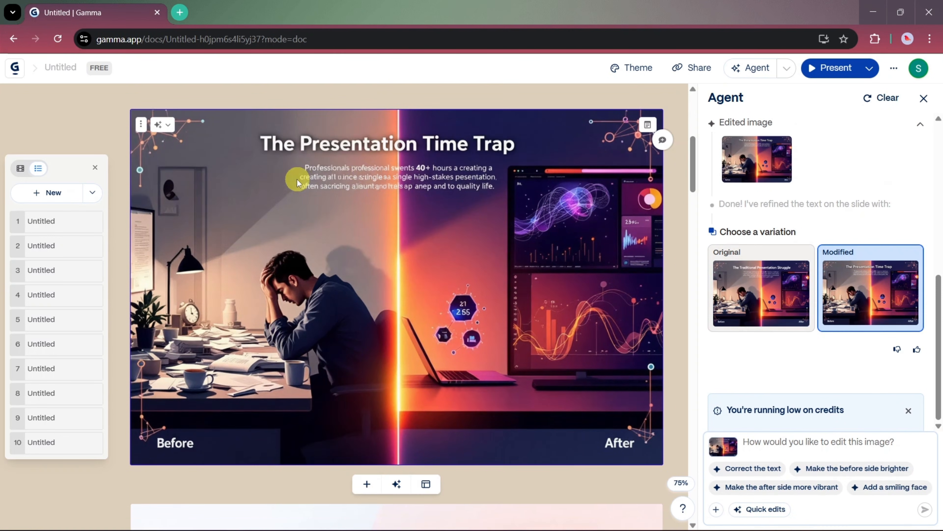
mouse_move(356, 218)
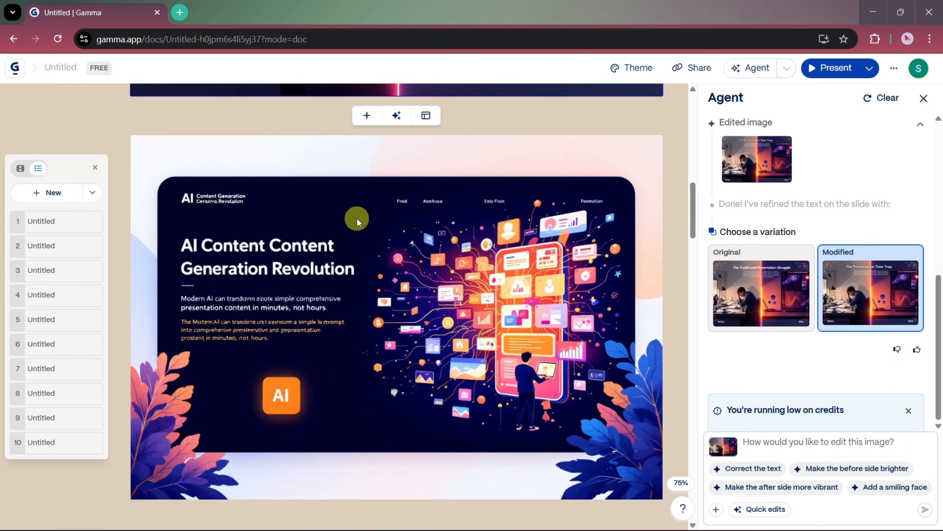
scroll(down, 3)
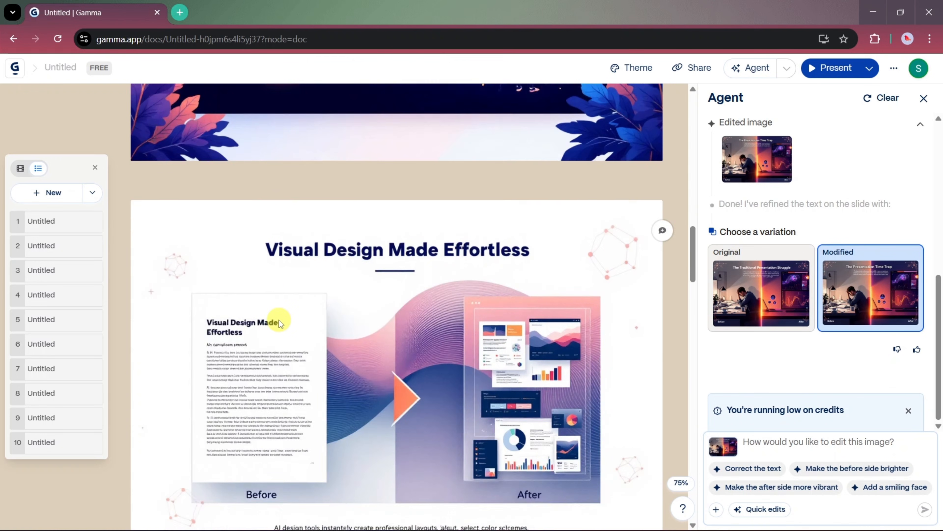
scroll(down, 3)
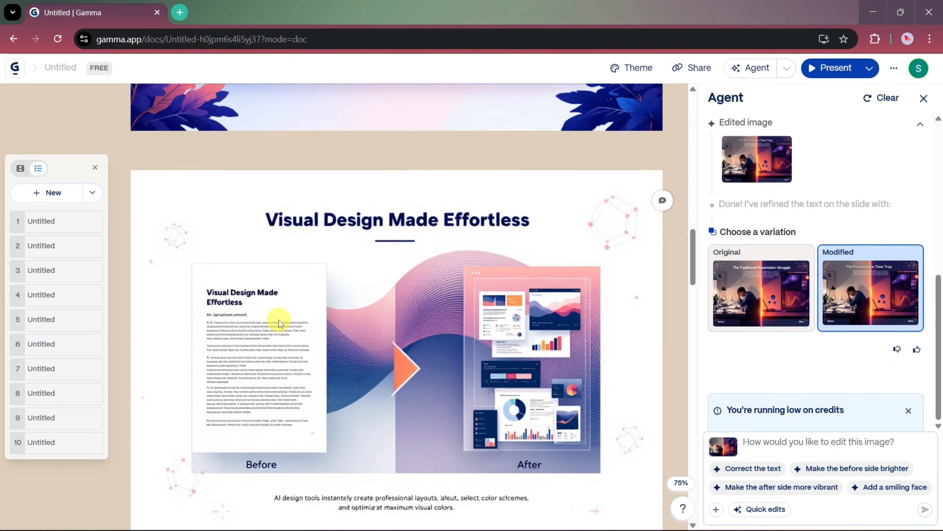
scroll(down, 3)
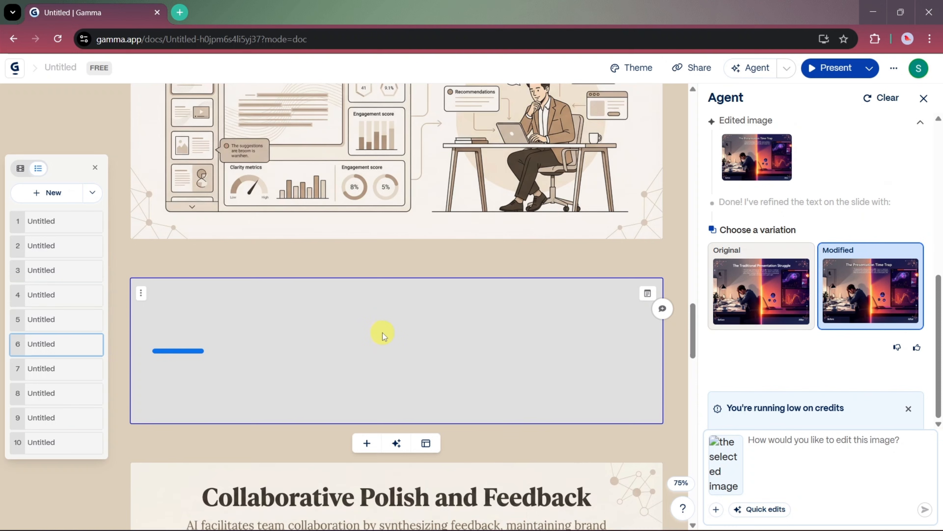
mouse_move(459, 329)
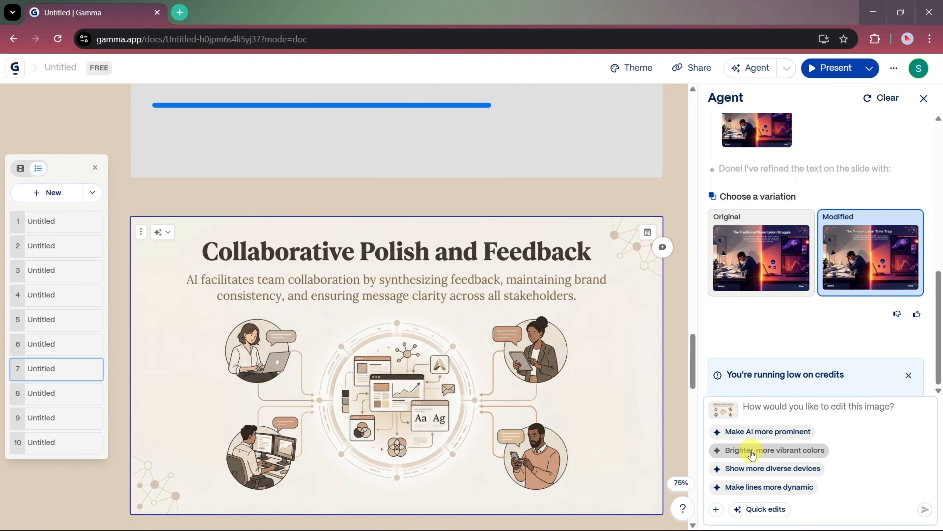
Request brighter, more vibrant colours for the Collaborative Polish illustration
click(775, 450)
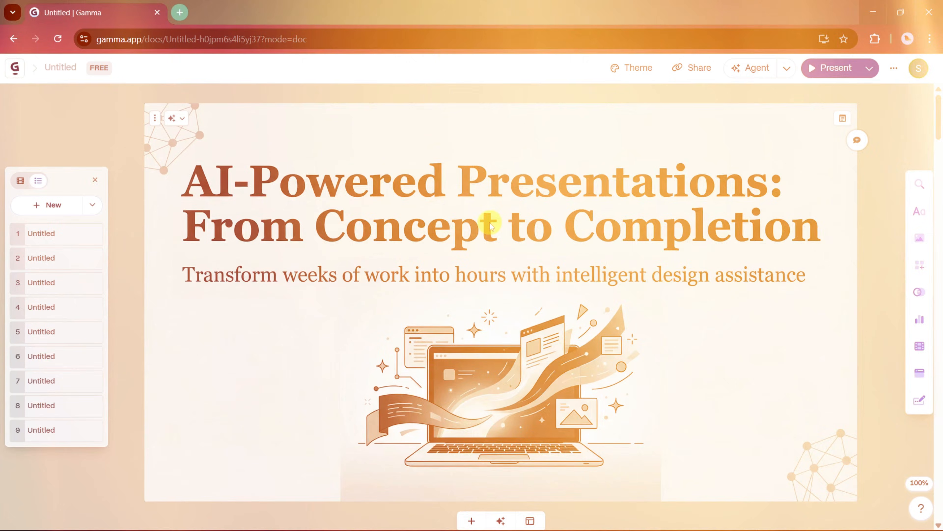
Bring up the Share panel for the untitled AI presentation
scroll(down, 3)
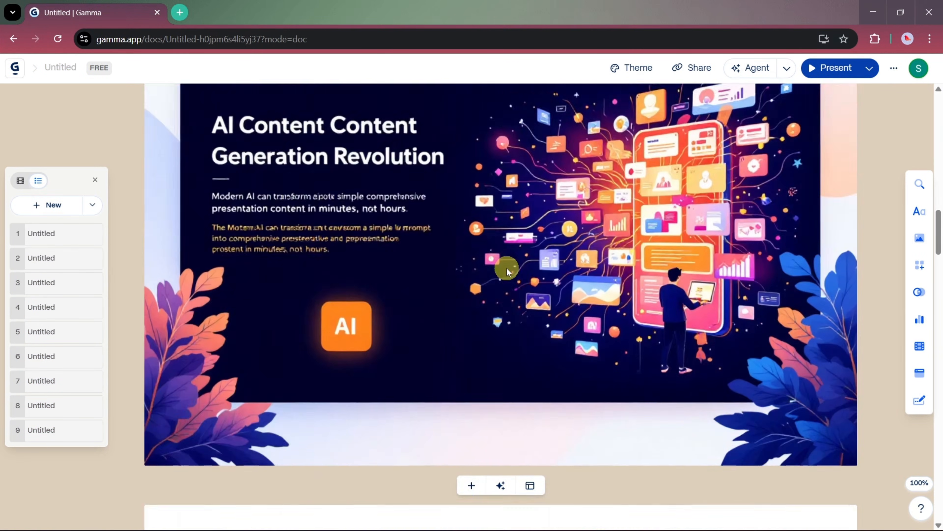
scroll(down, 3)
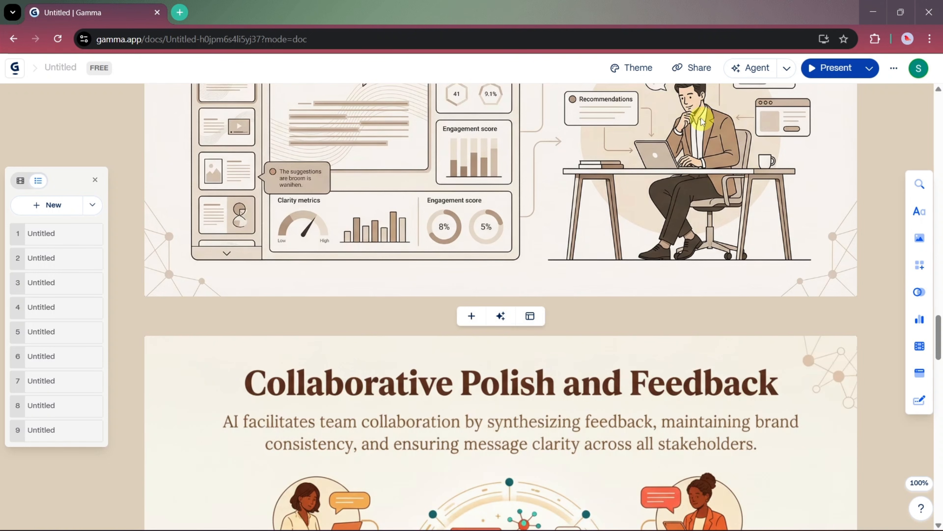
click(691, 68)
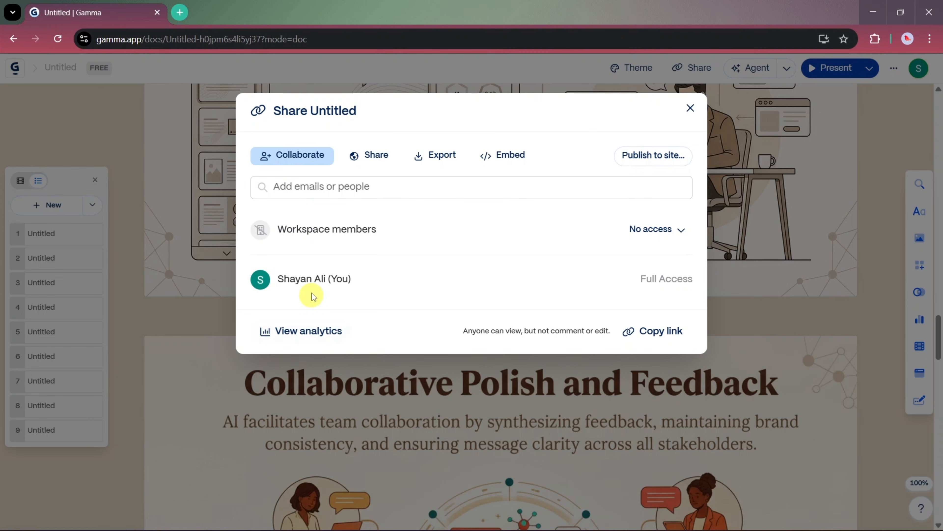
Export all the presentation's cards as a PowerPoint file from the Share dialog
click(368, 155)
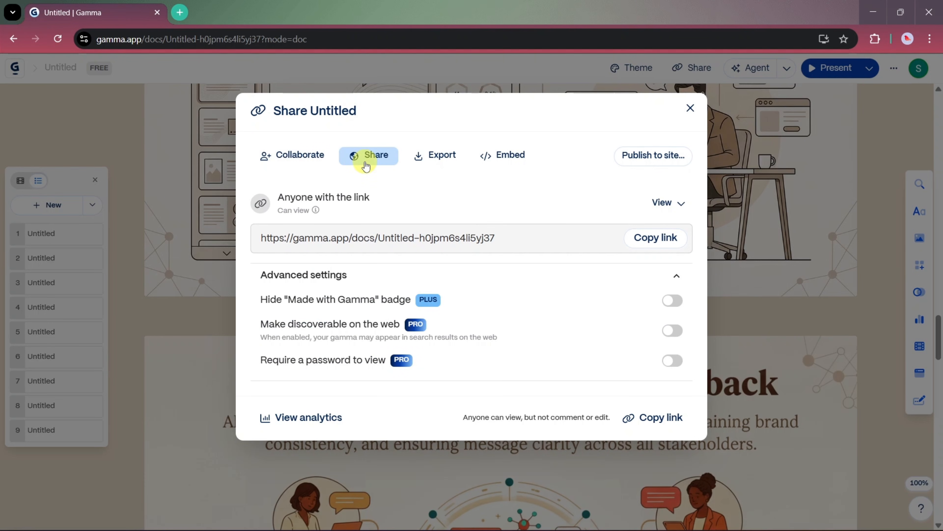
click(441, 155)
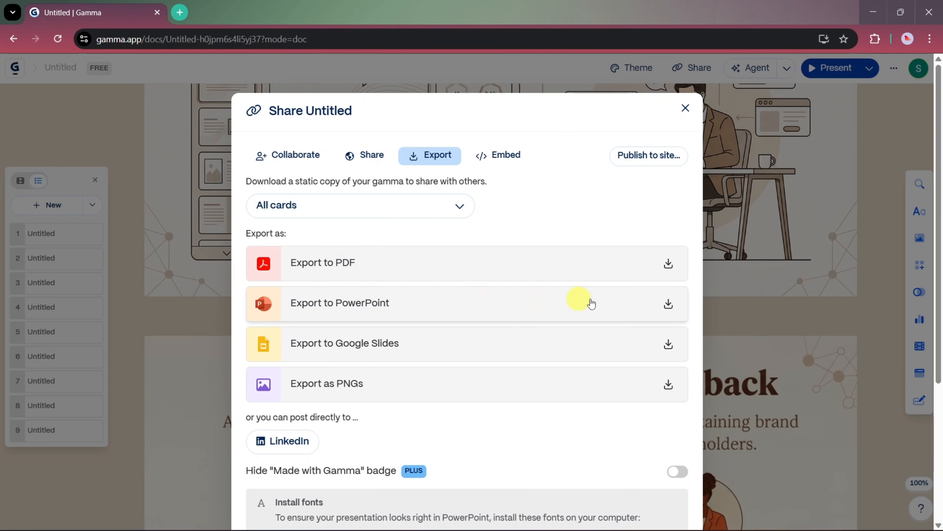
click(339, 303)
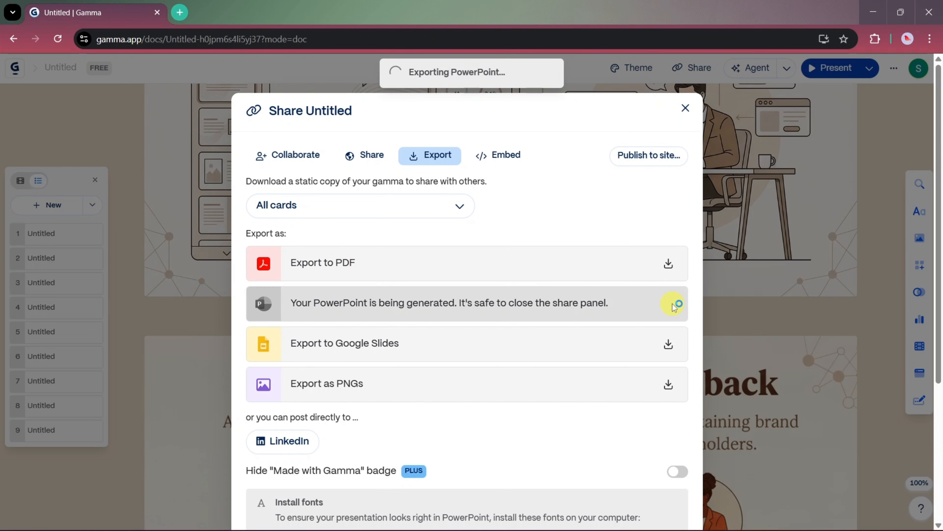
mouse_move(654, 361)
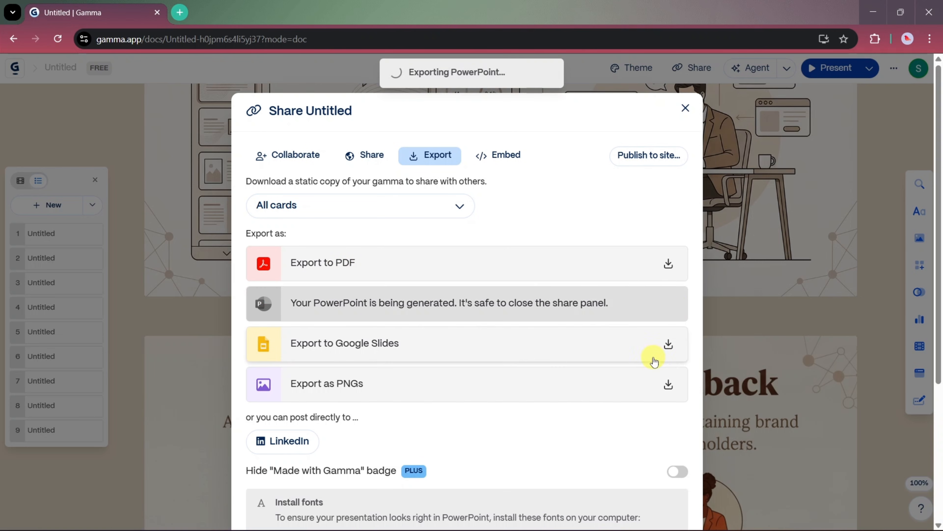
scroll(down, 3)
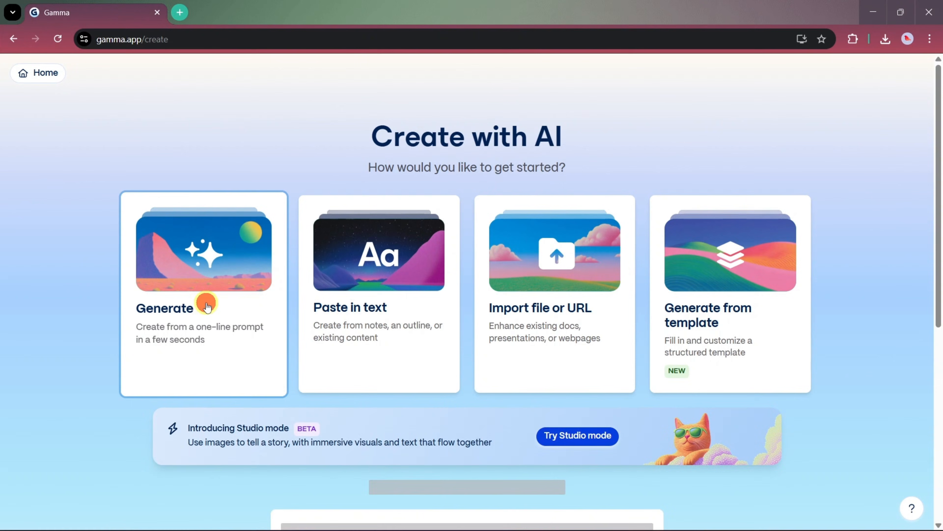
Generate a webpage outline from a prompt about writing better prompts for higher-quality AI output
click(203, 294)
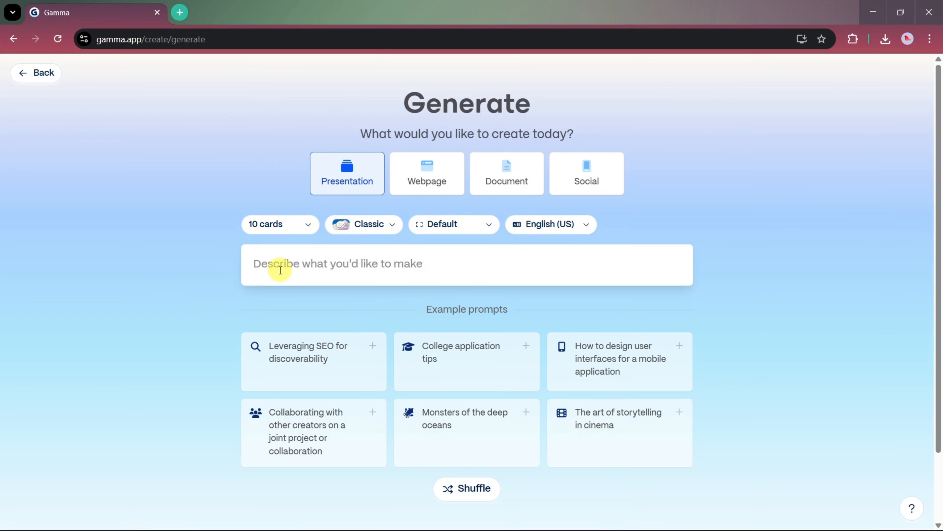
click(427, 173)
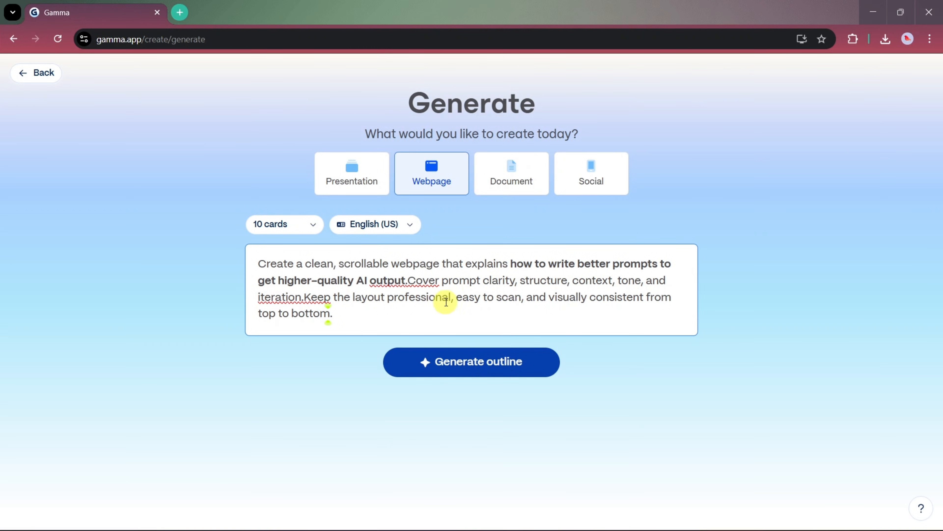
mouse_move(631, 289)
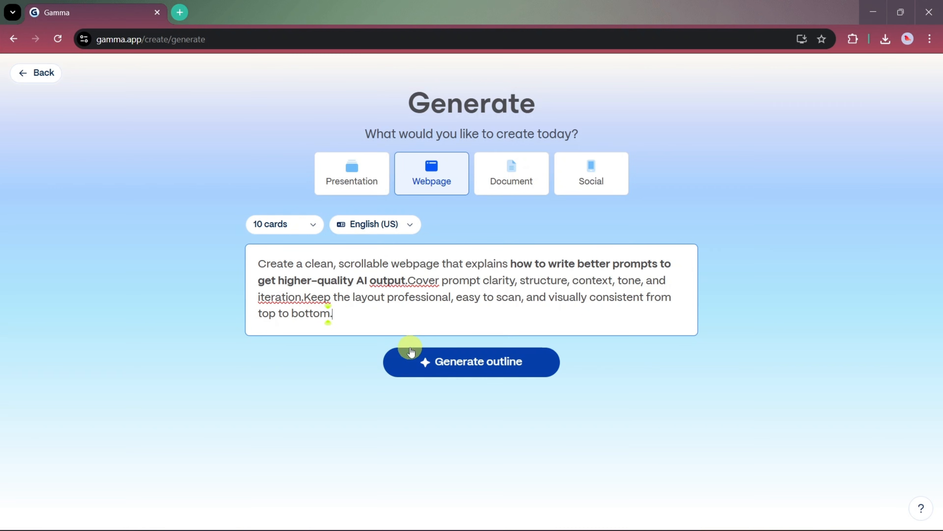
click(472, 362)
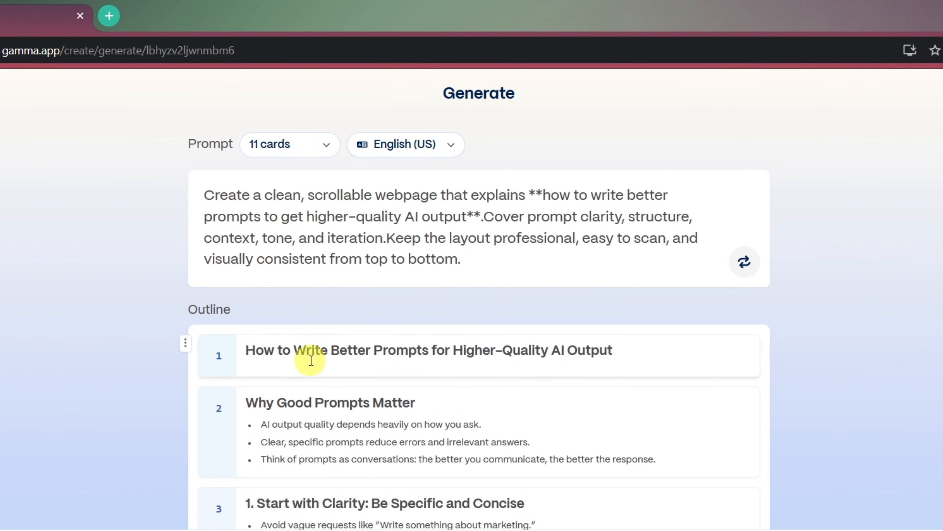
Keep concise text and Sprout theme, with Nano Banana Pro AI images in a chosen art style
scroll(down, 3)
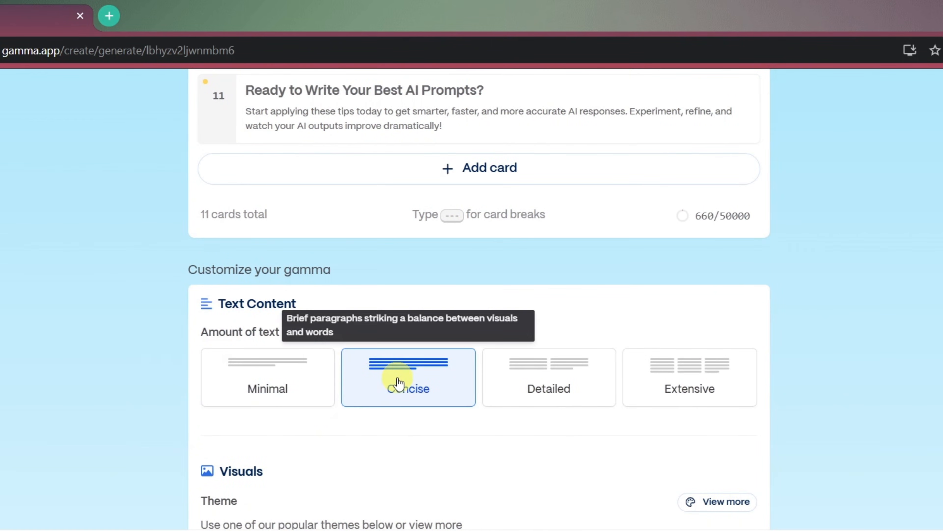
scroll(down, 3)
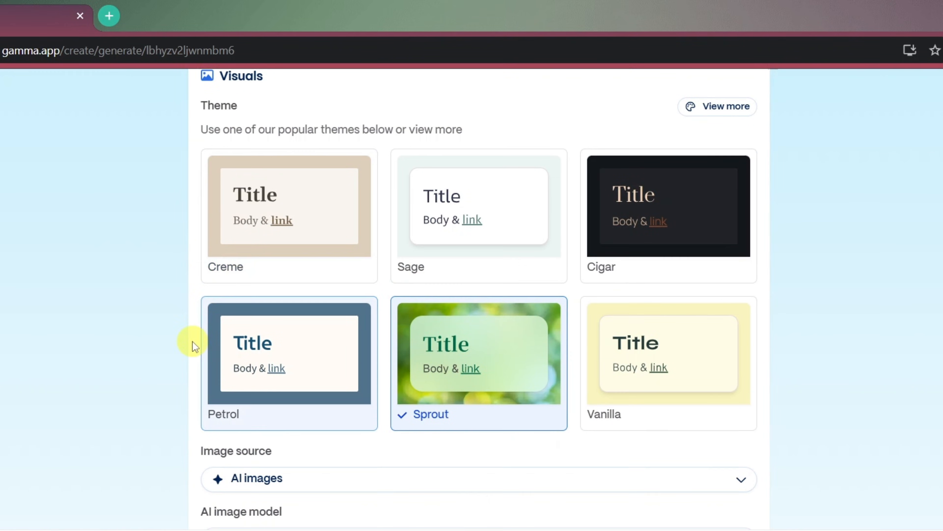
click(478, 478)
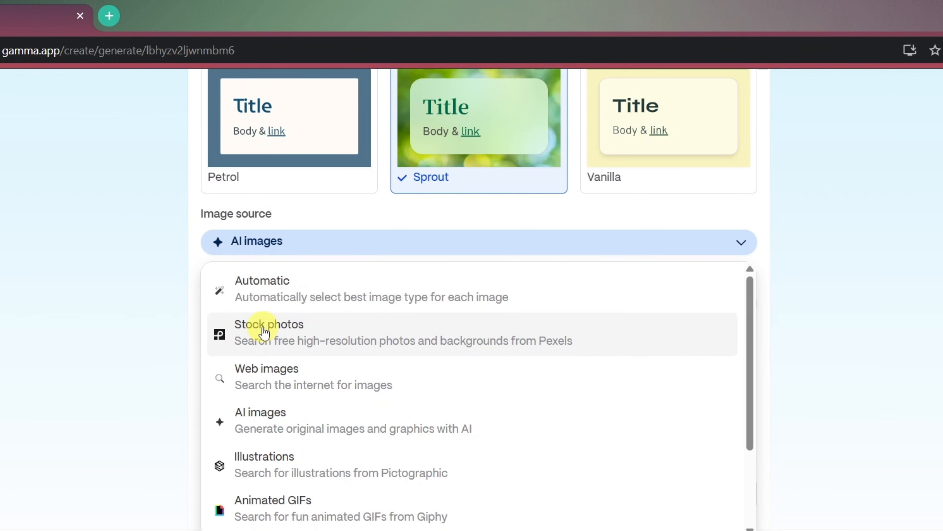
click(259, 412)
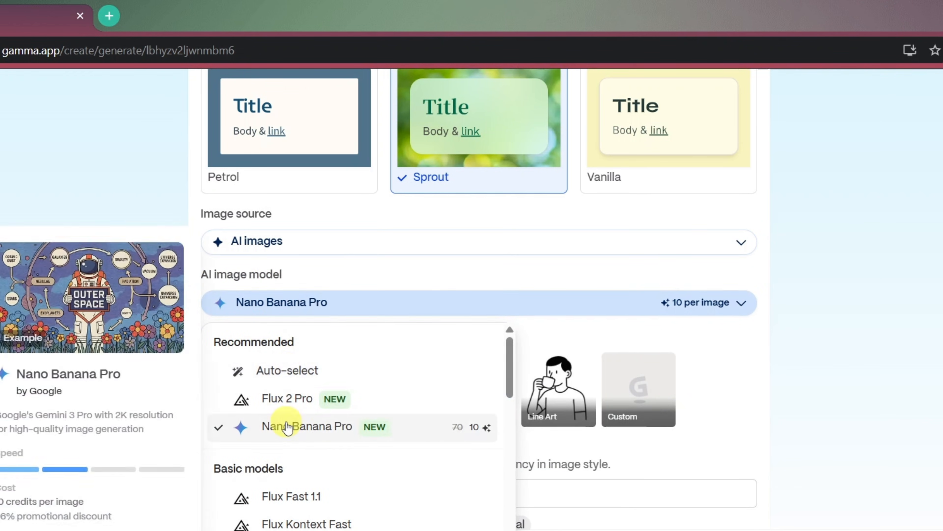
click(307, 426)
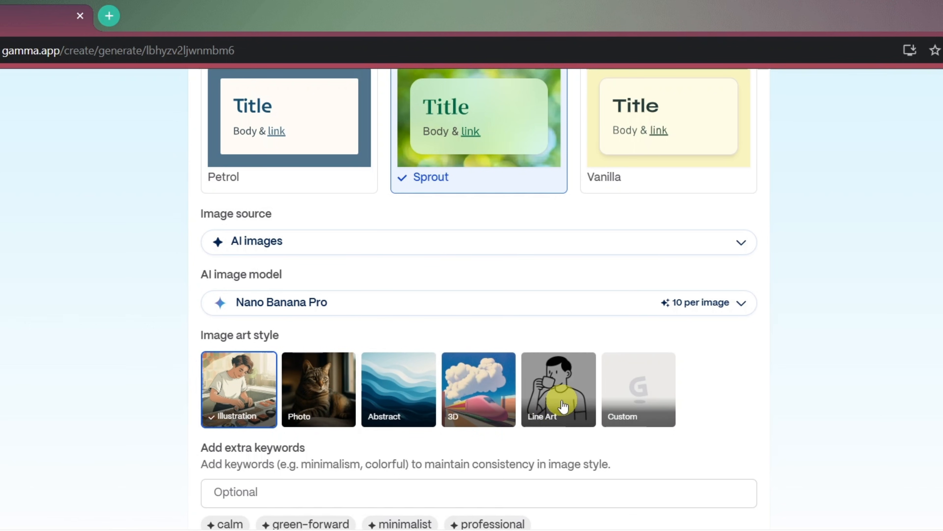
click(478, 389)
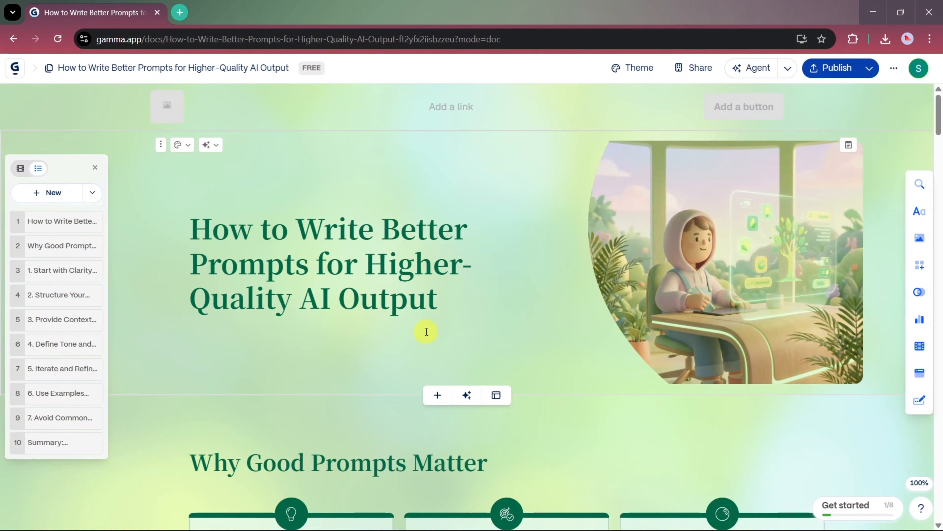
Scroll through the generated cards: Why Good Prompts Matter, Structure Your Prompt, Provide Context and Role
scroll(down, 3)
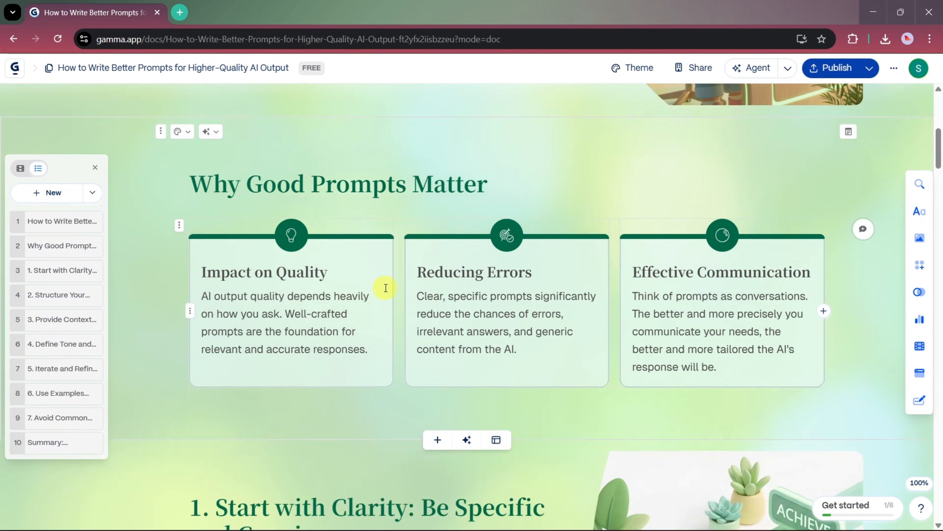
scroll(down, 3)
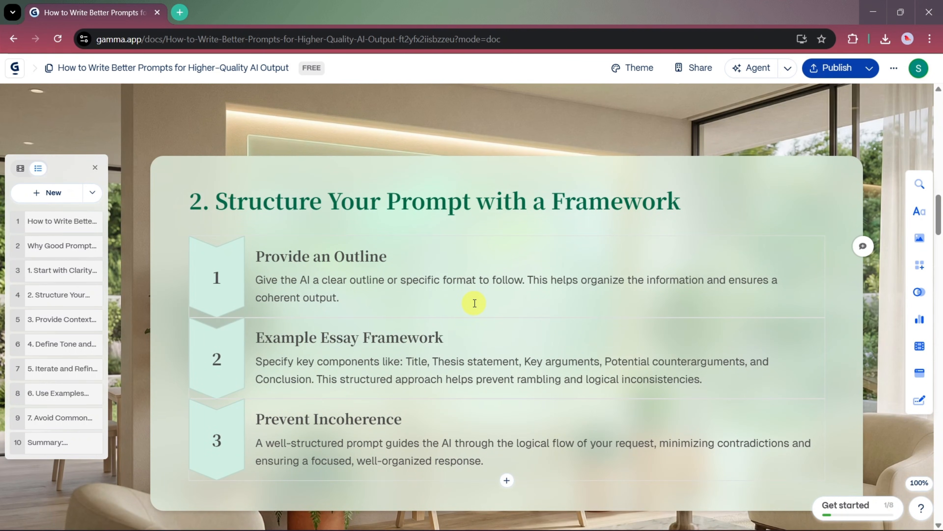
scroll(down, 3)
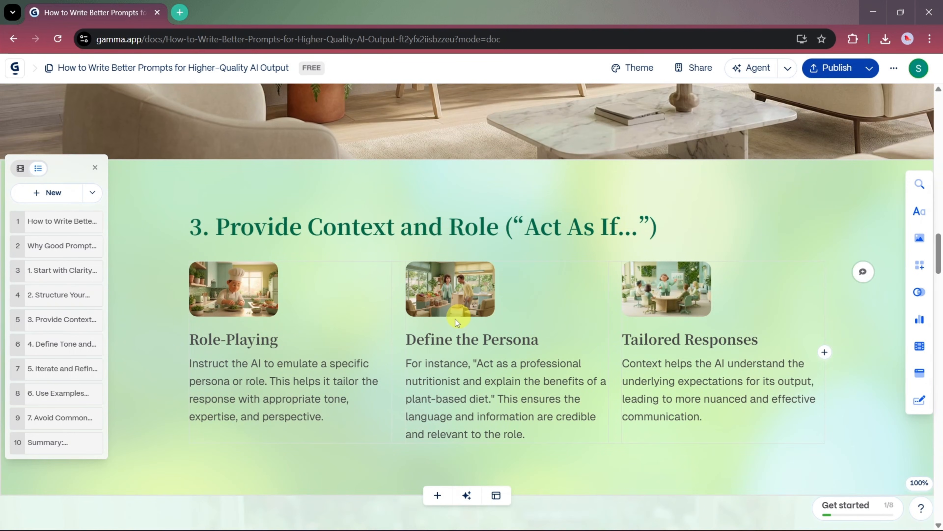
scroll(down, 3)
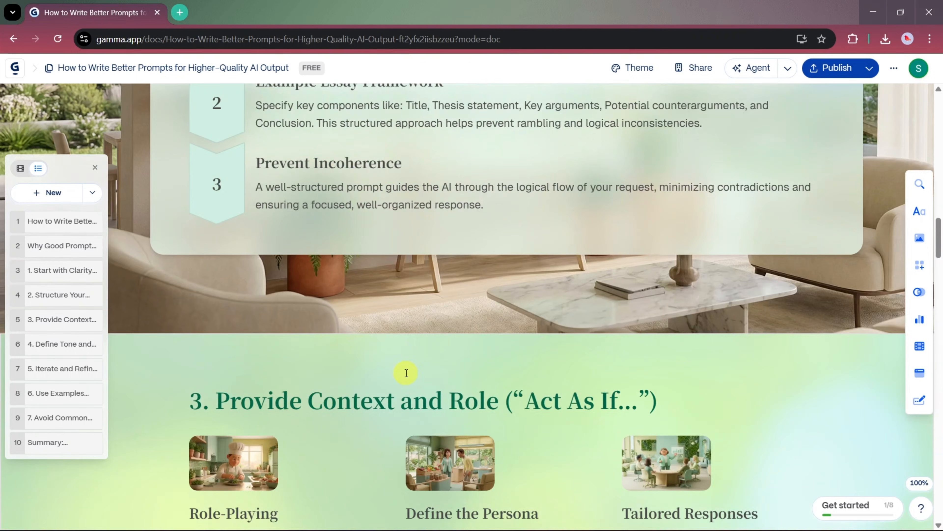
Publish the prompts webpage, review its export formats and close the Share panel
click(693, 68)
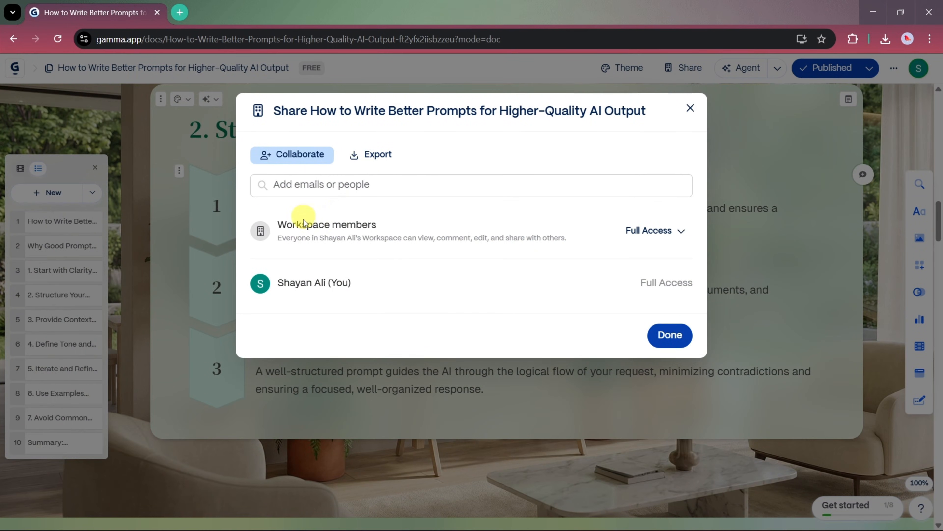
click(371, 154)
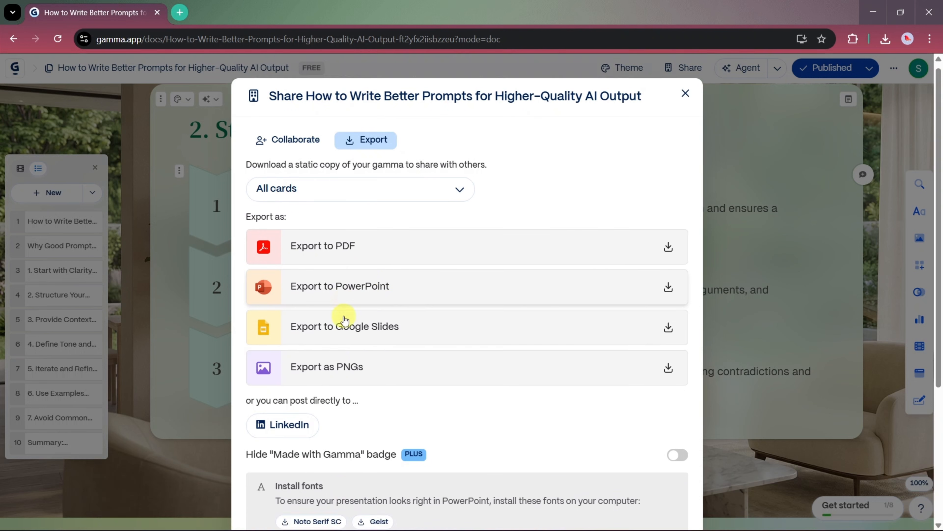
click(685, 93)
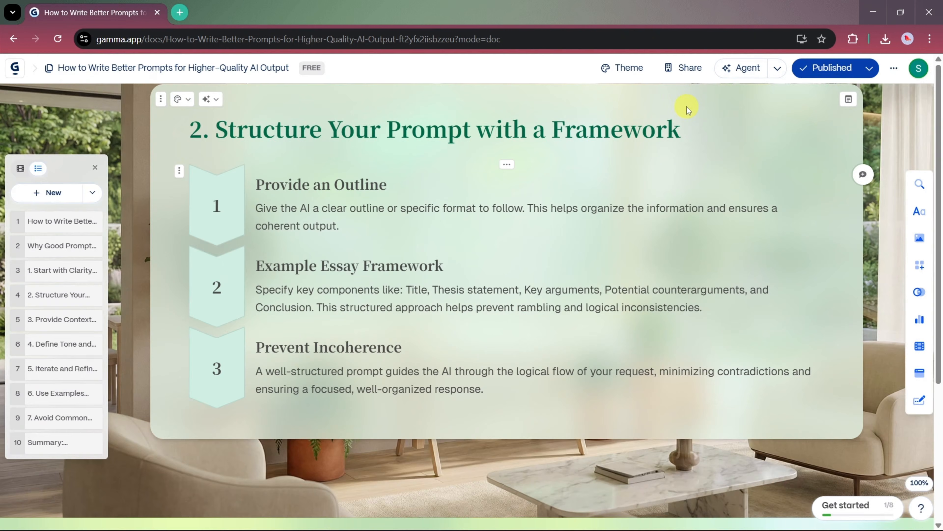